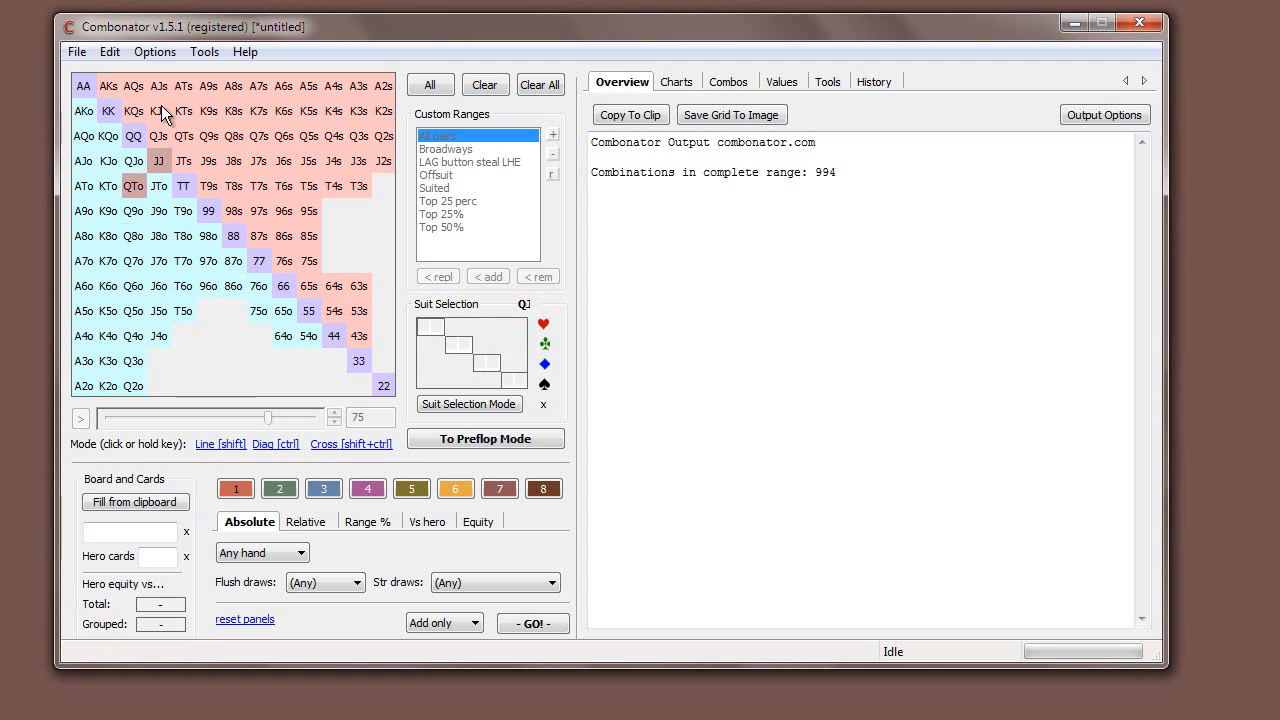
Enter board Kh Th 4s, cutting the range to 875 combos.
click(132, 136)
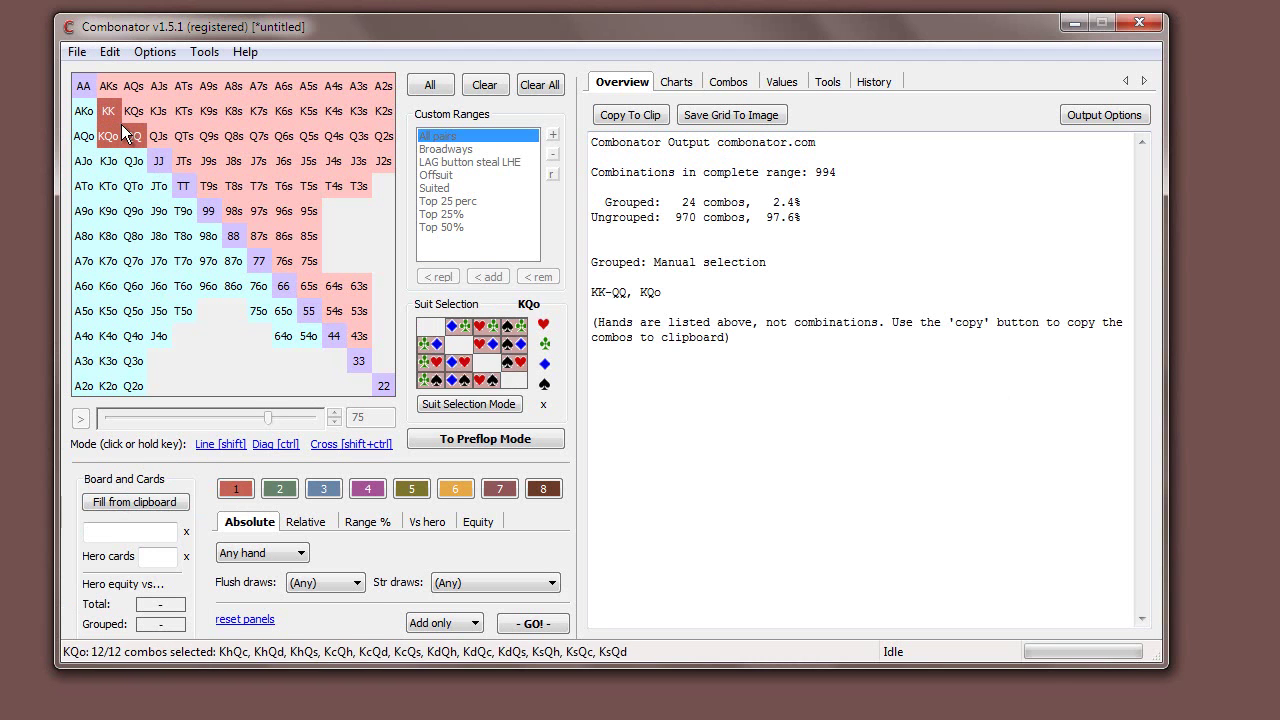
click(132, 136)
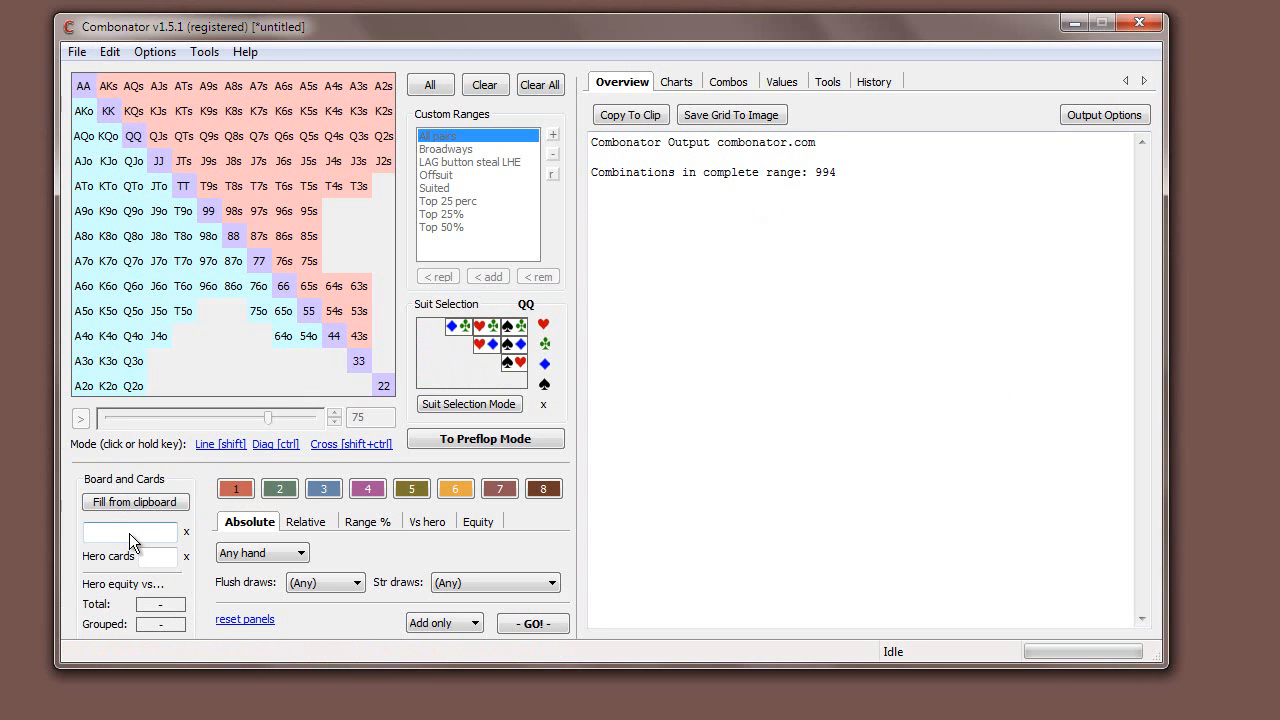
mouse_move(462, 684)
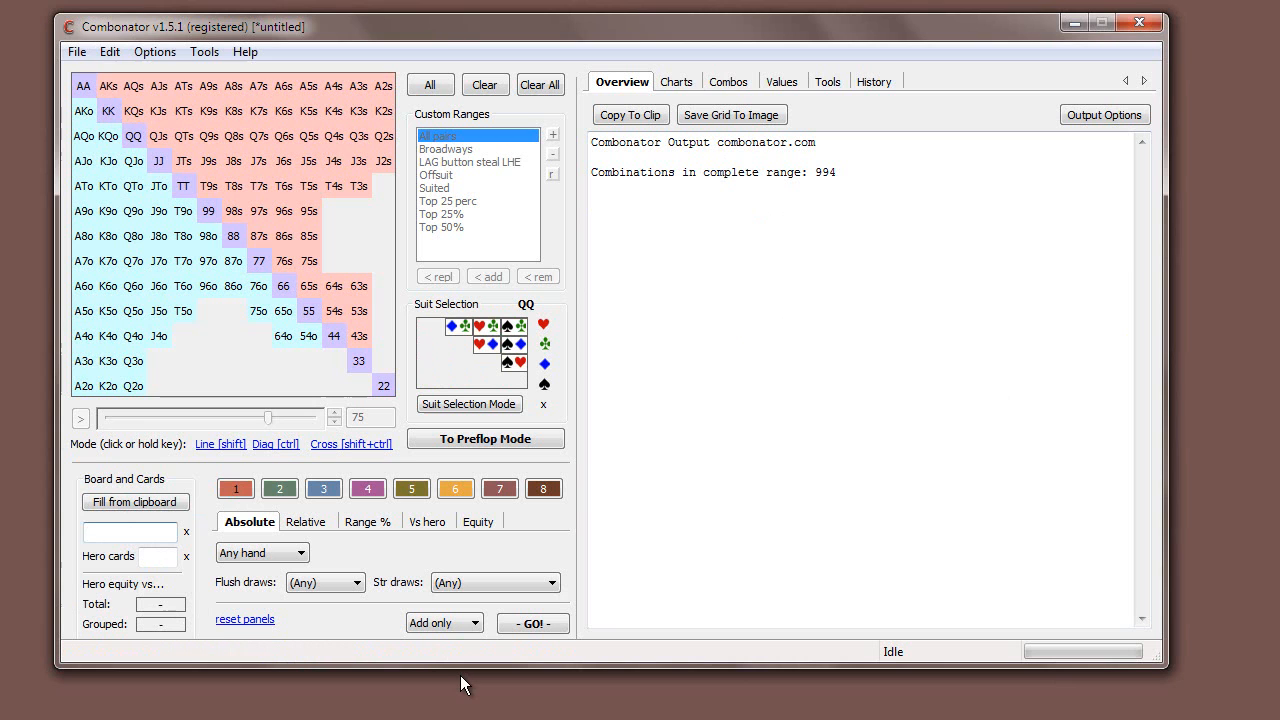
text(Kh)
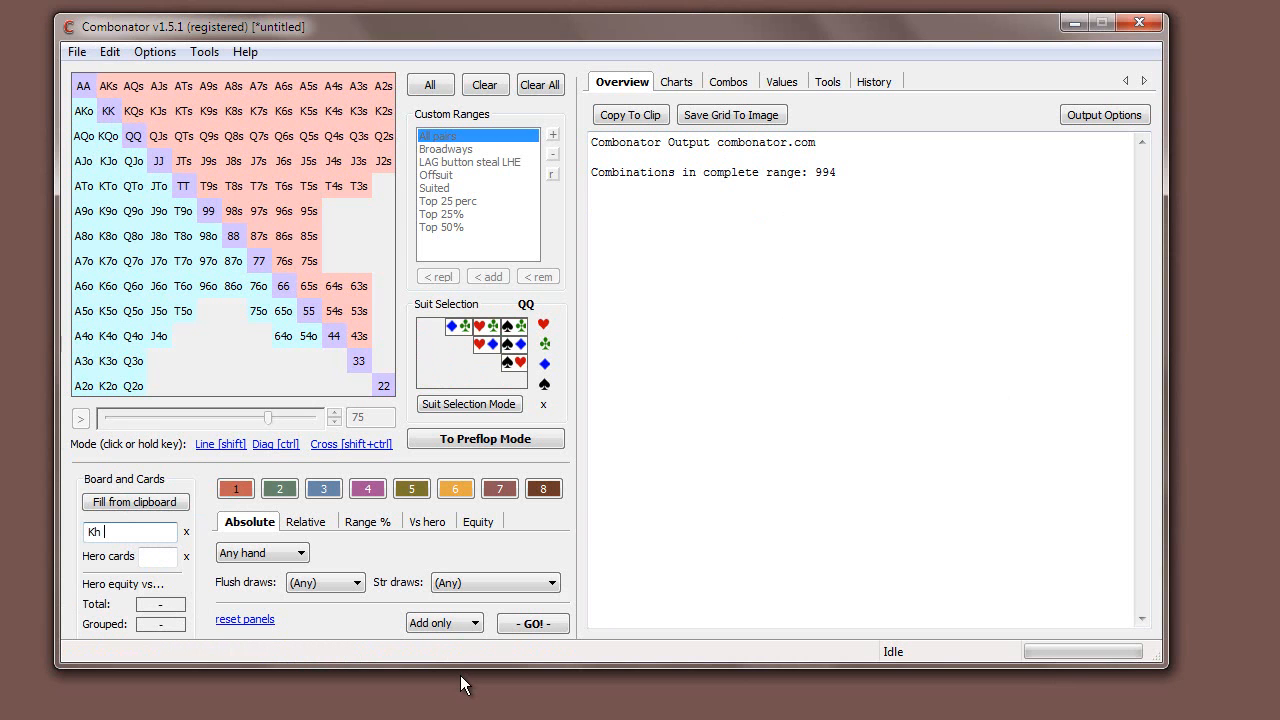
text(th)
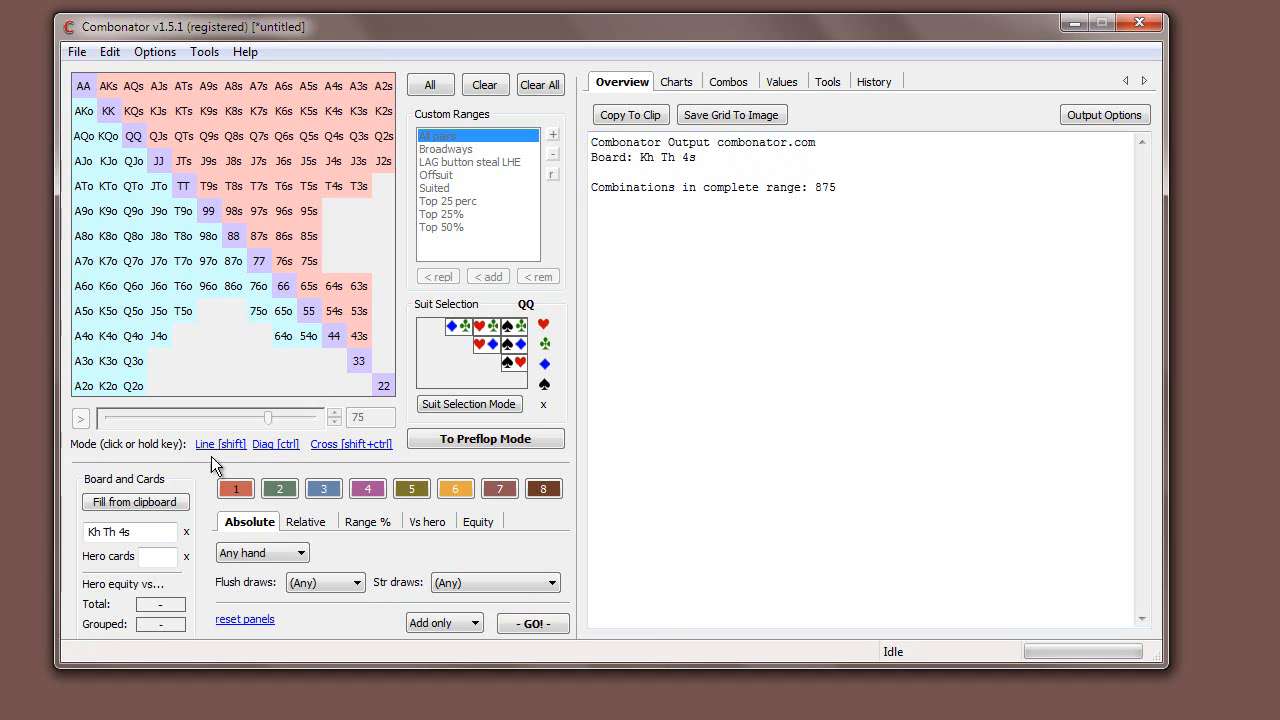
triple_click(128, 532)
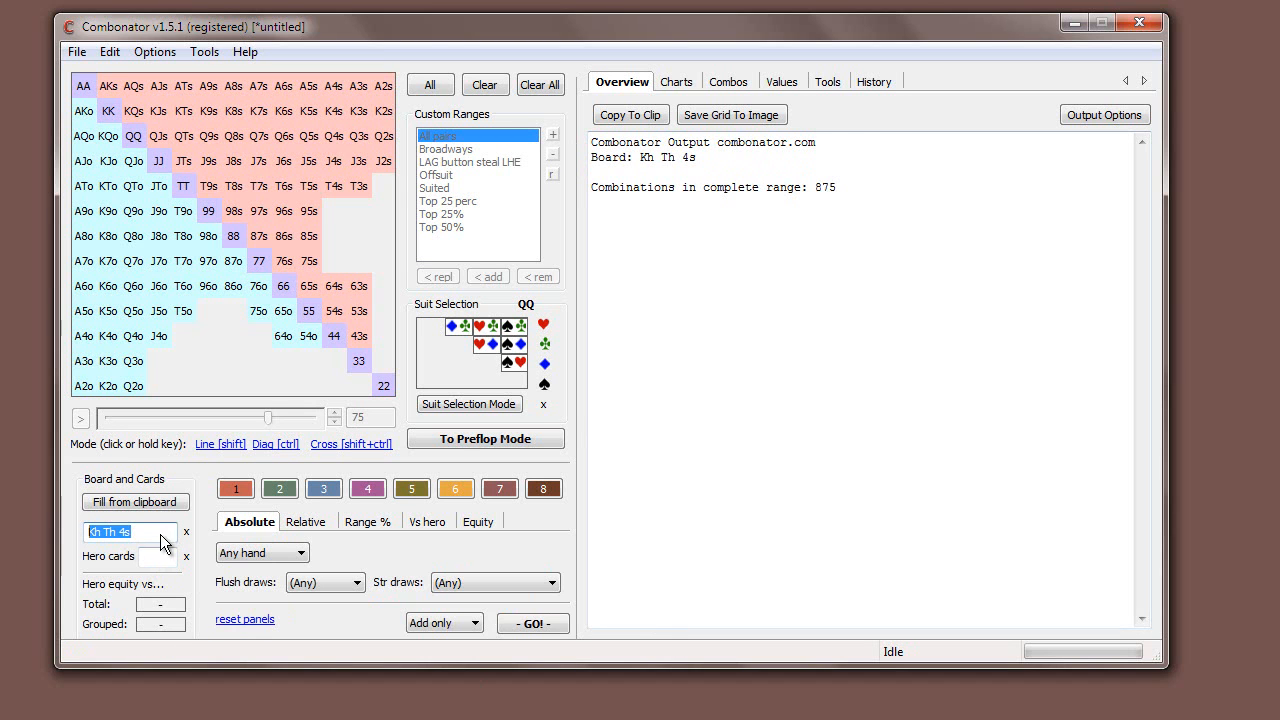
mouse_move(92, 540)
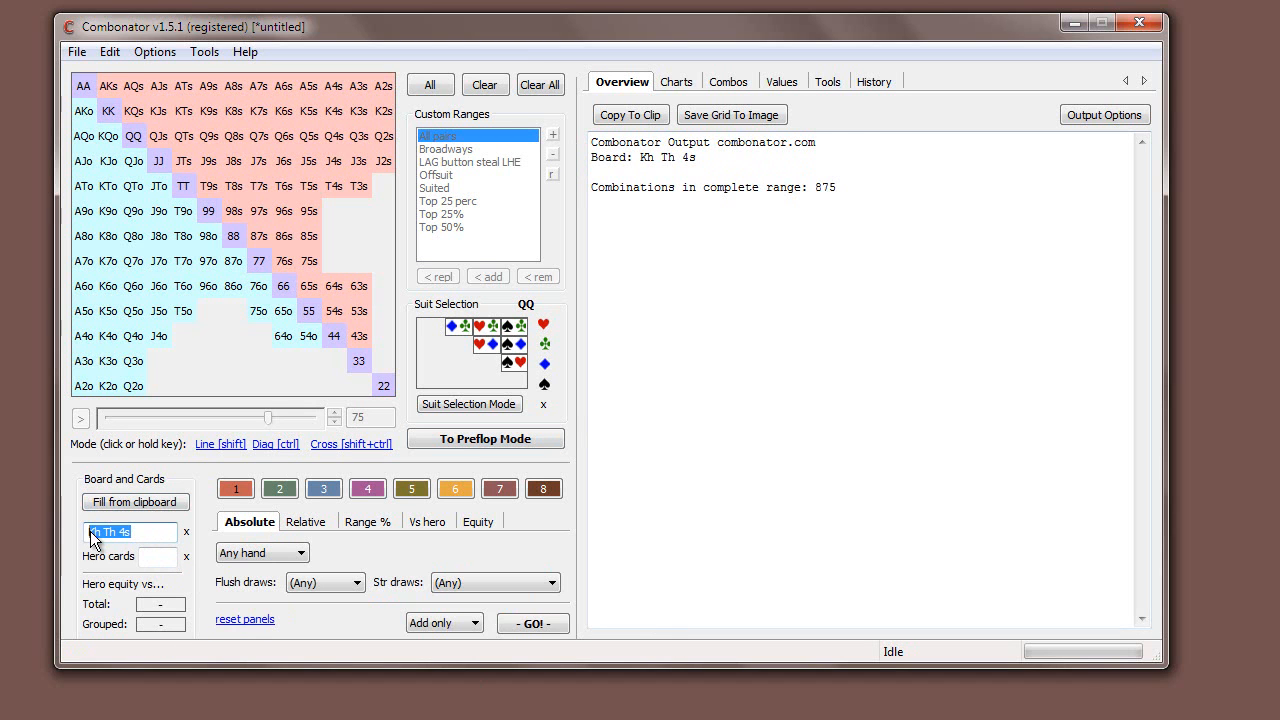
click(108, 110)
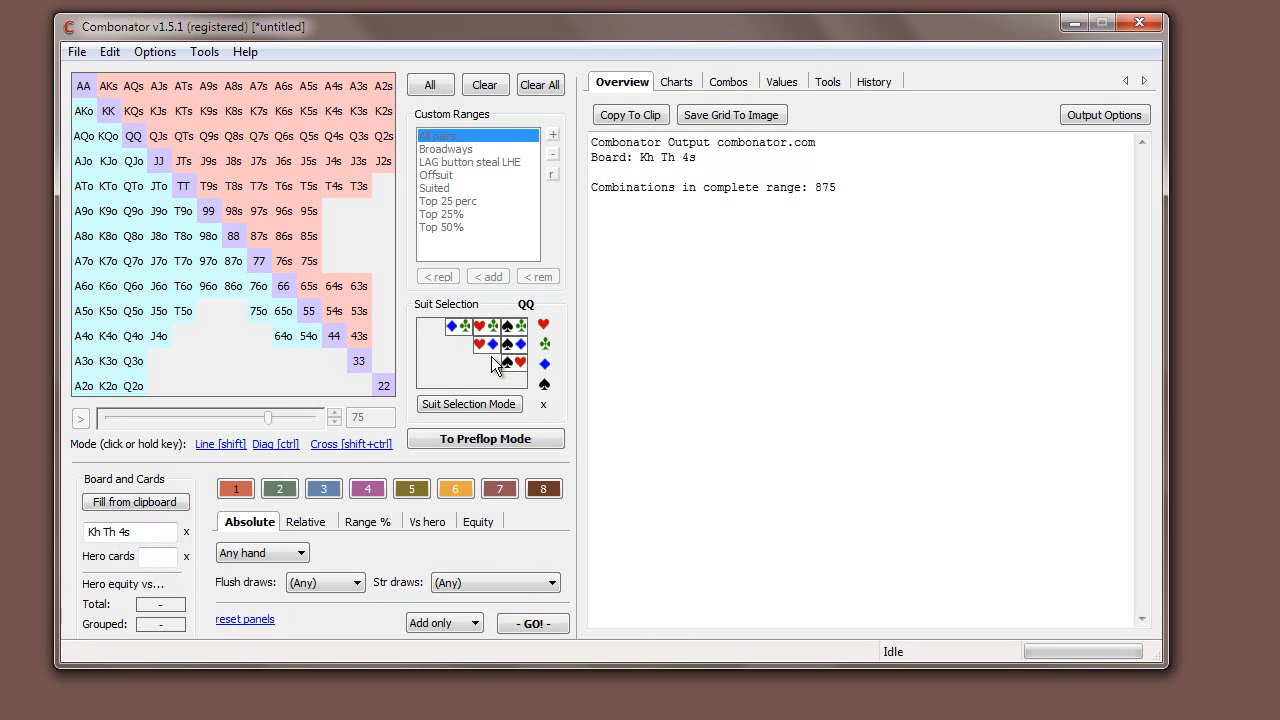
click(108, 110)
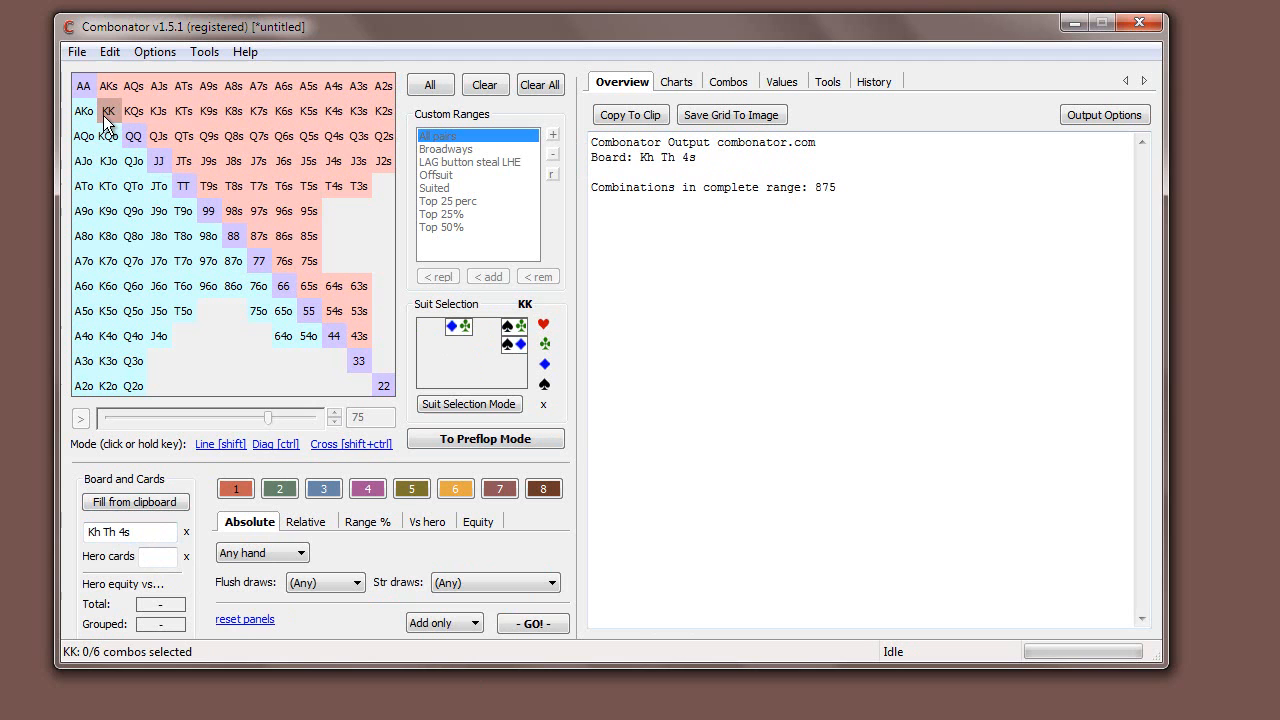
Group KK as 3 combos (0.3%) on the Kh Th 4s board.
click(132, 136)
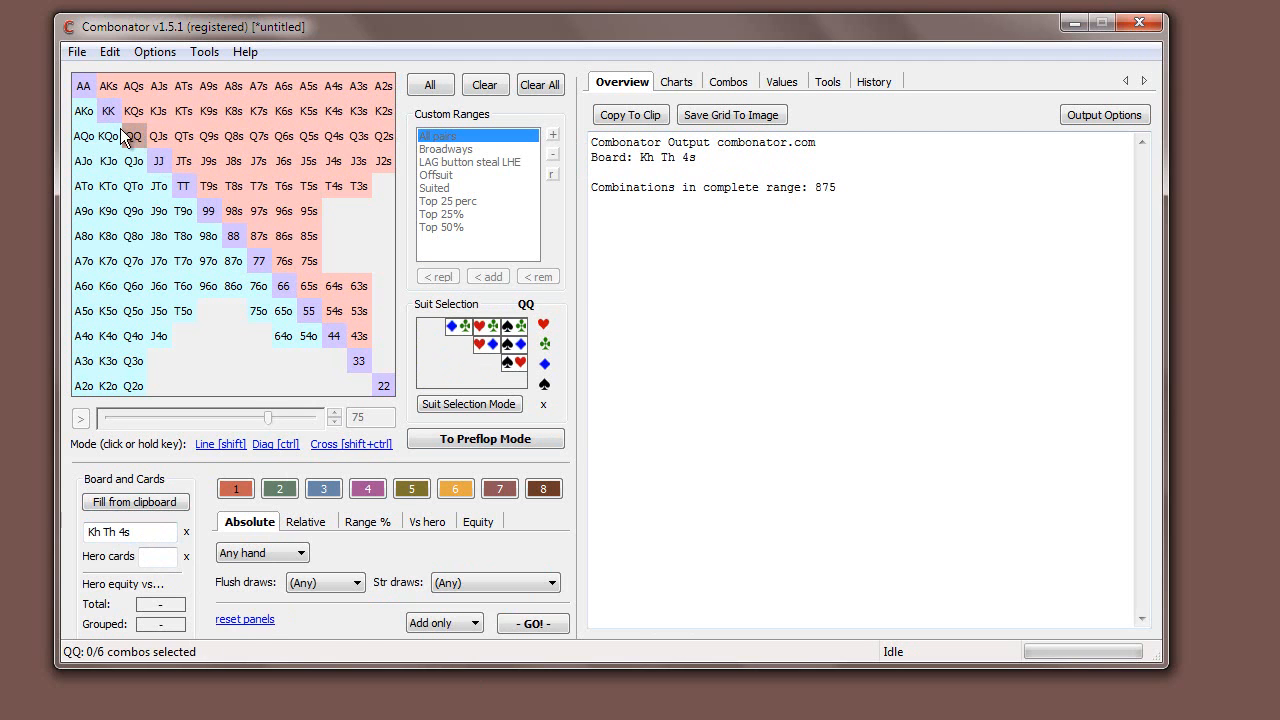
click(108, 112)
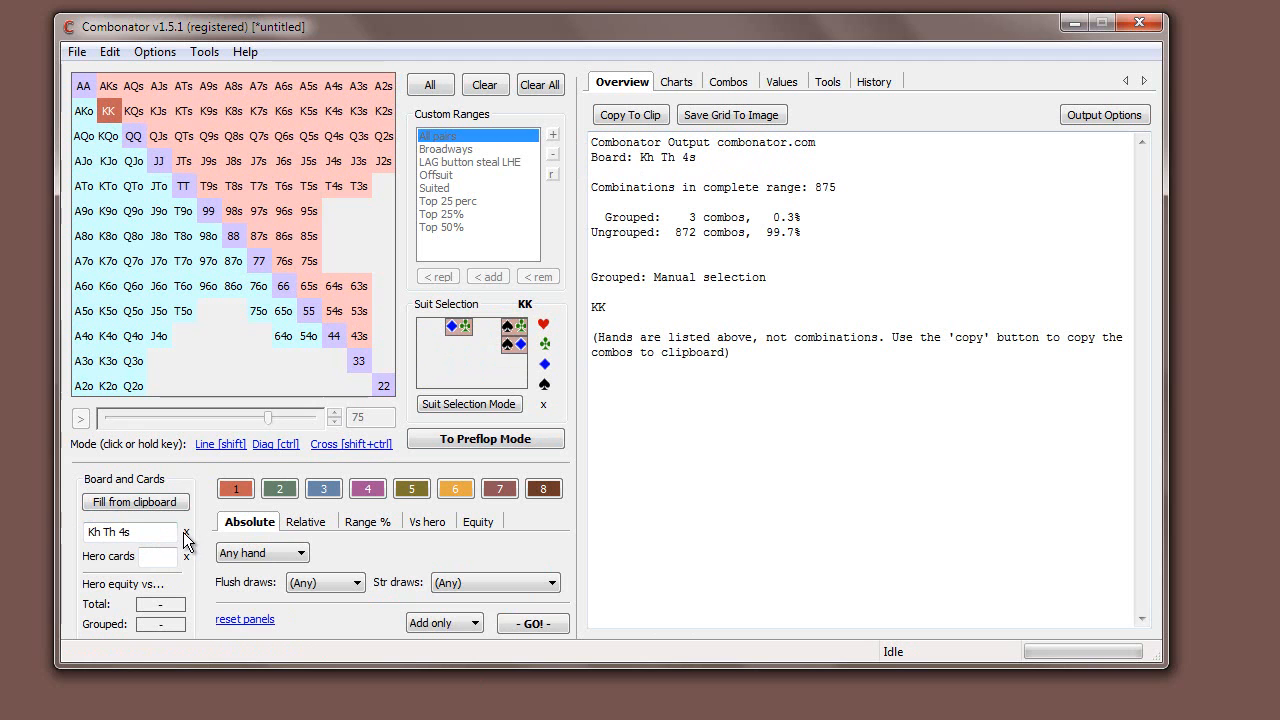
triple_click(128, 532)
text(Kh)
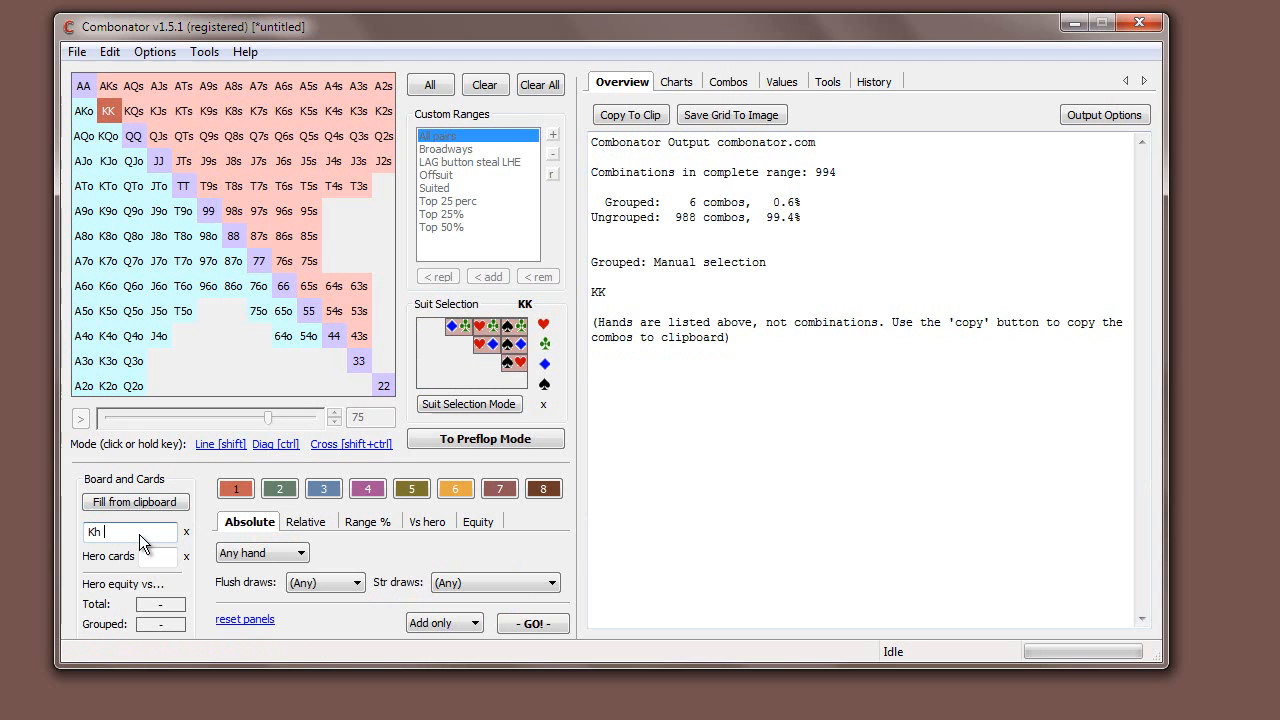
text(Th 4s)
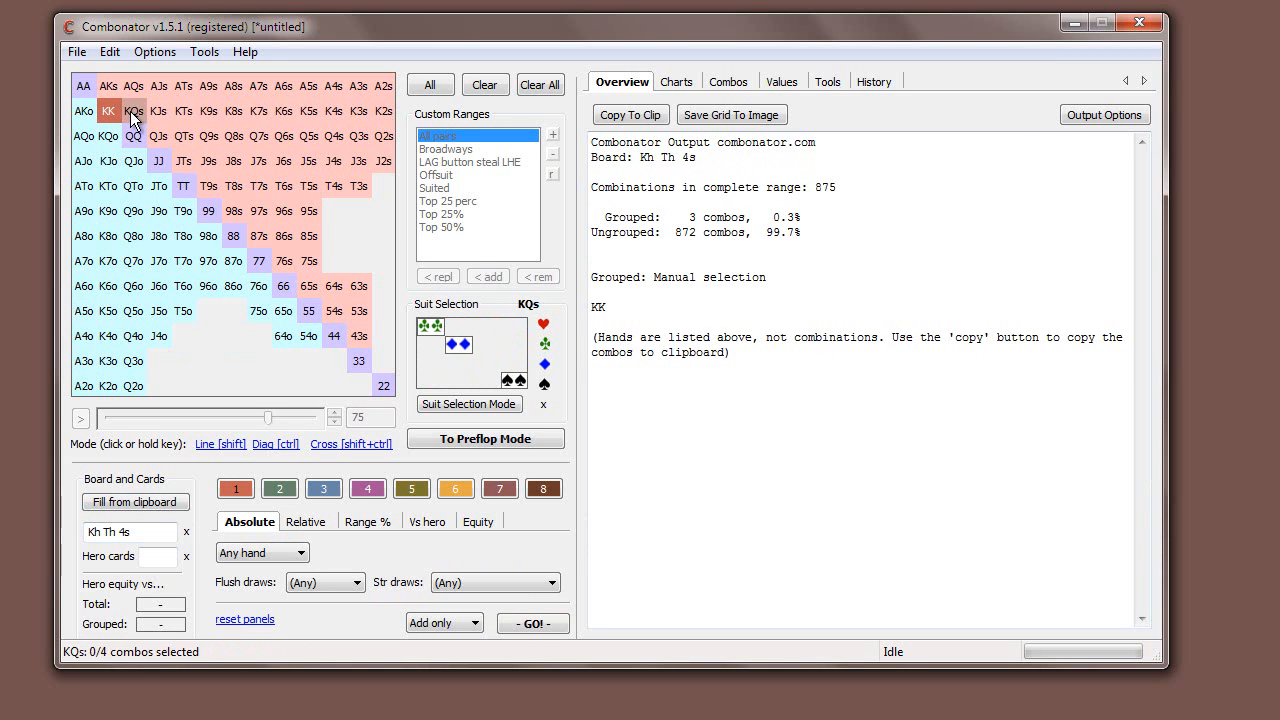
Clear the groups and group AKs, AKo, K2s+ and K2o+ without KK, 138 combos.
click(84, 136)
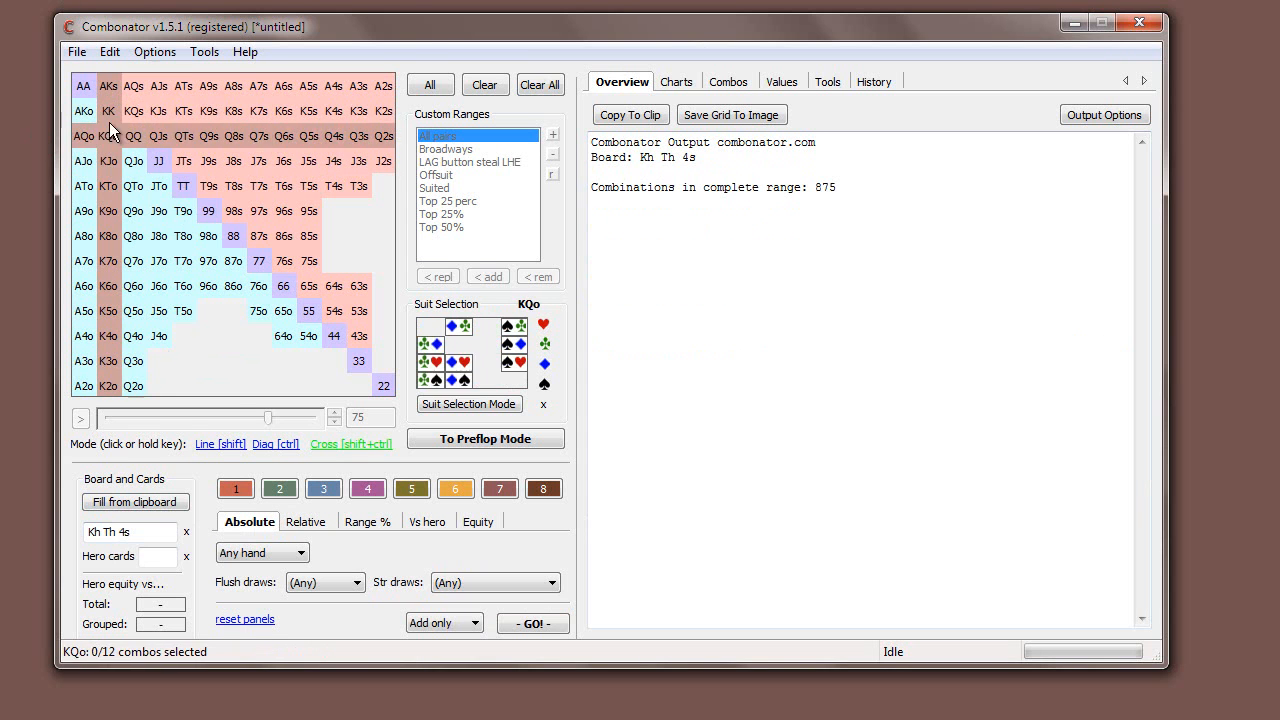
click(108, 112)
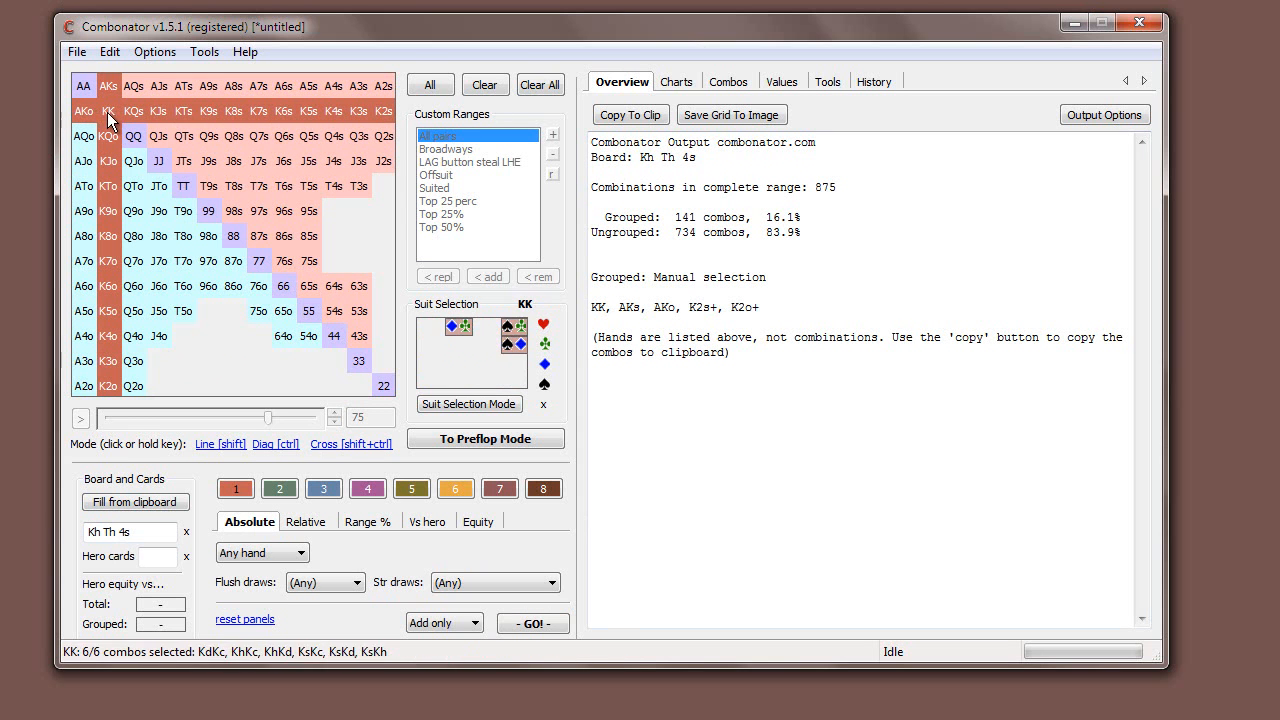
click(108, 112)
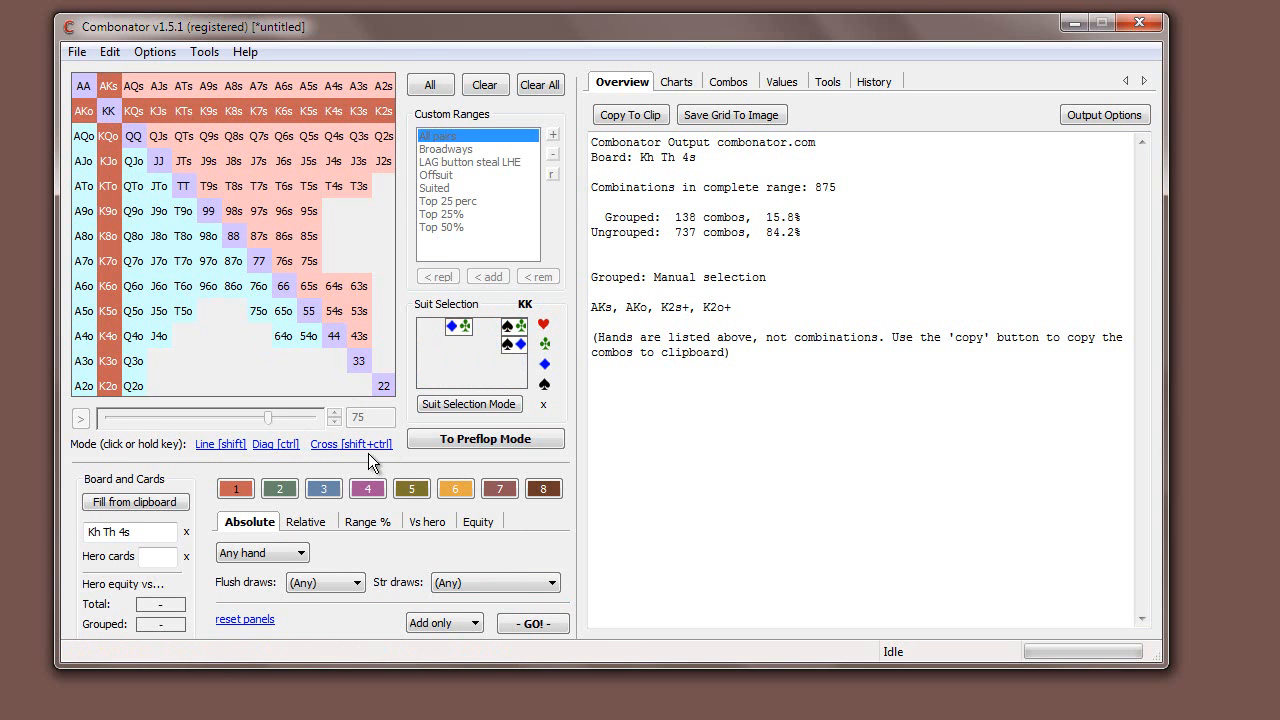
click(108, 136)
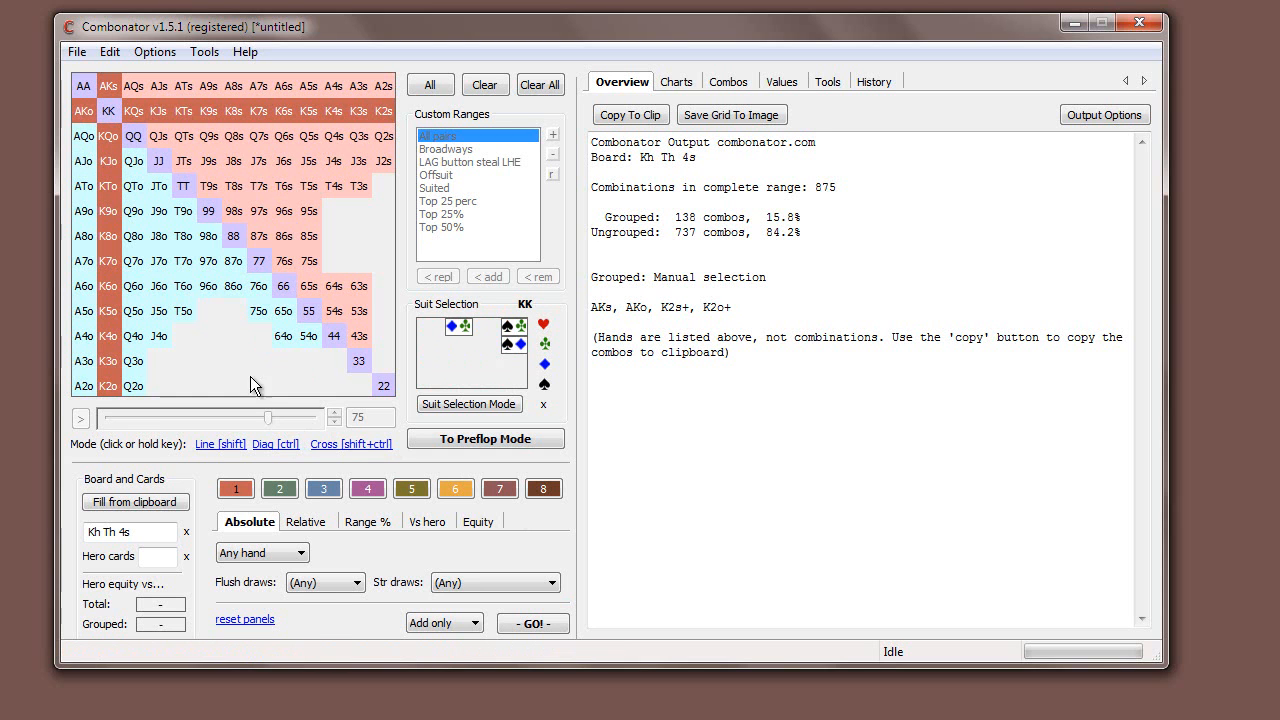
mouse_move(768, 210)
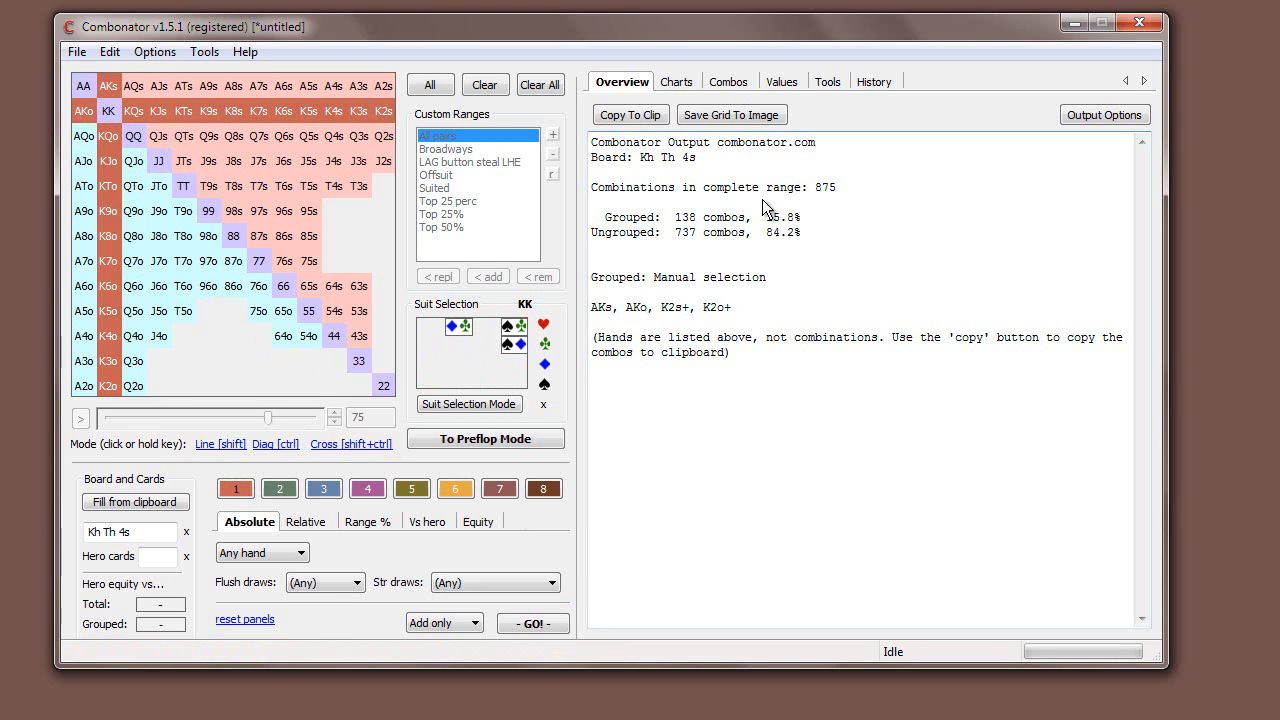
mouse_move(730, 212)
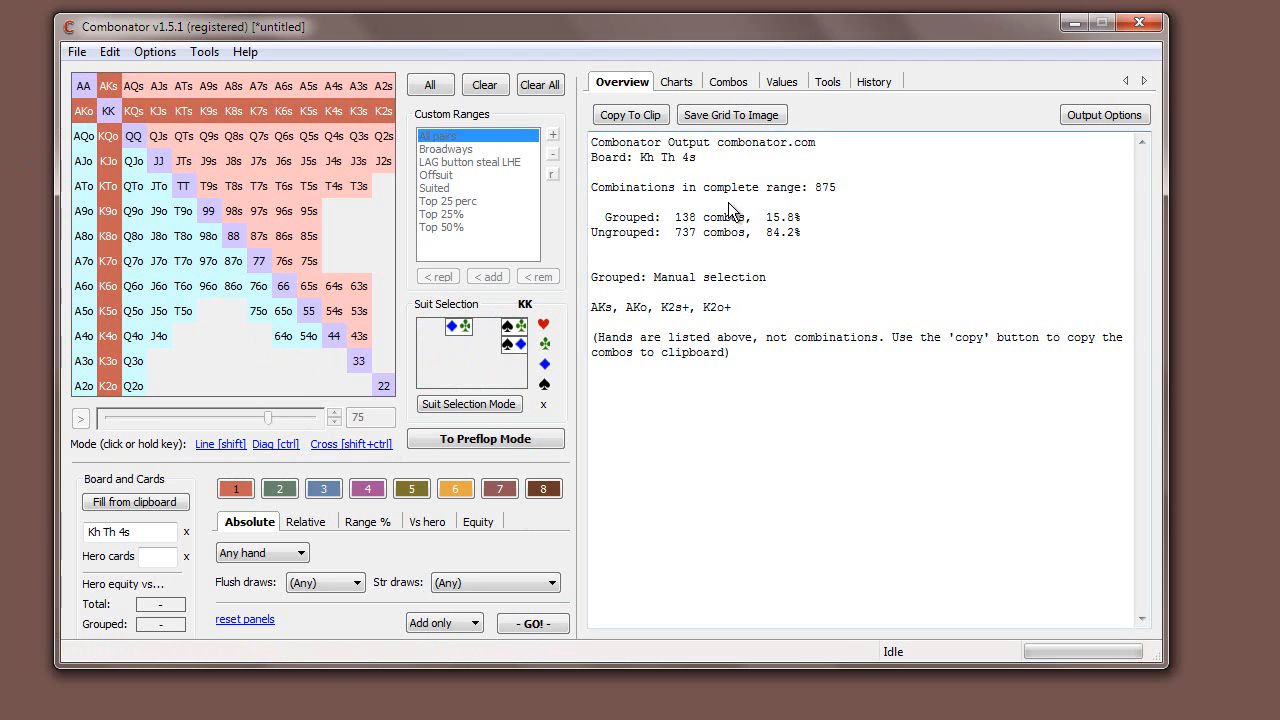
double_click(784, 216)
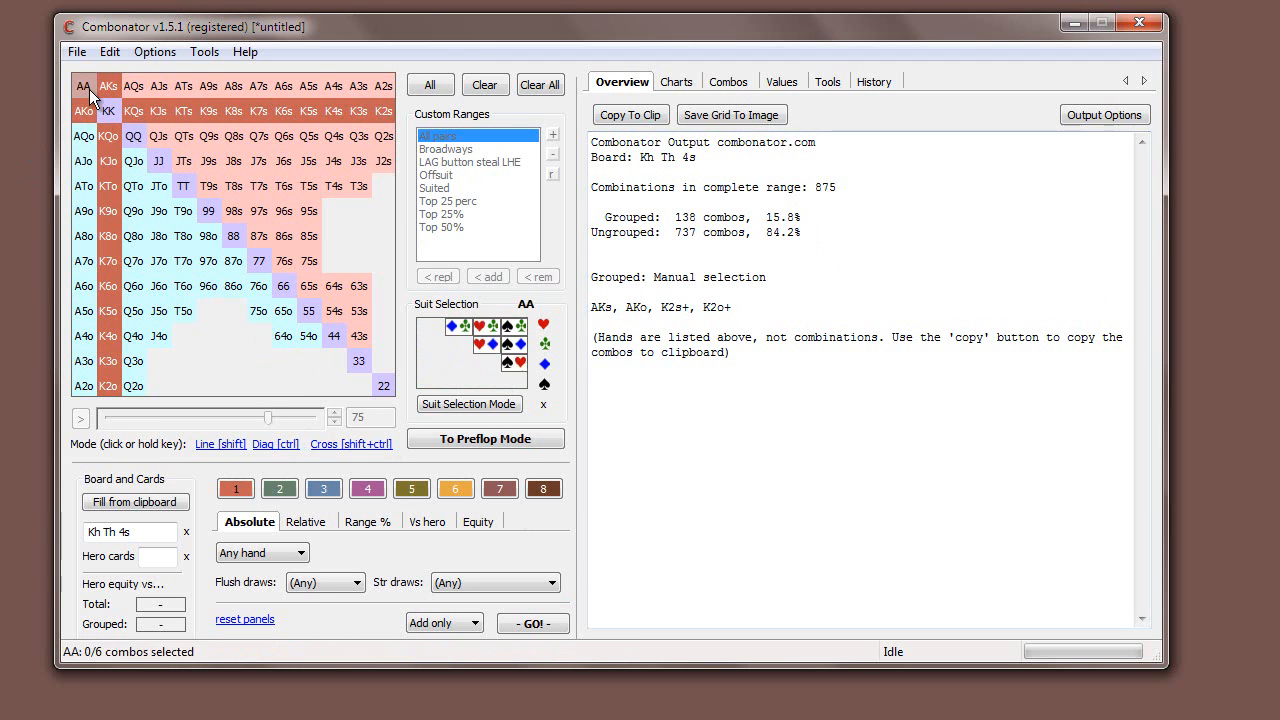
Create a second group with KK, TT and 44 for 9 combos (147 total).
click(108, 112)
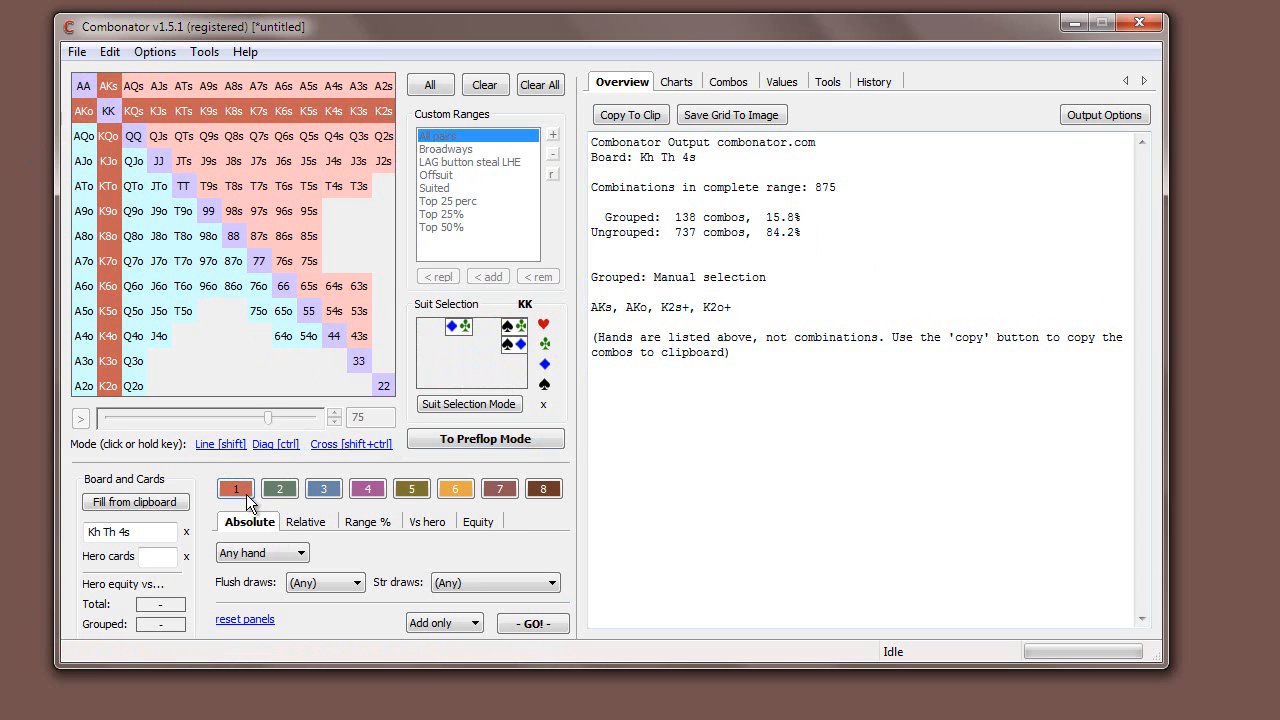
click(258, 260)
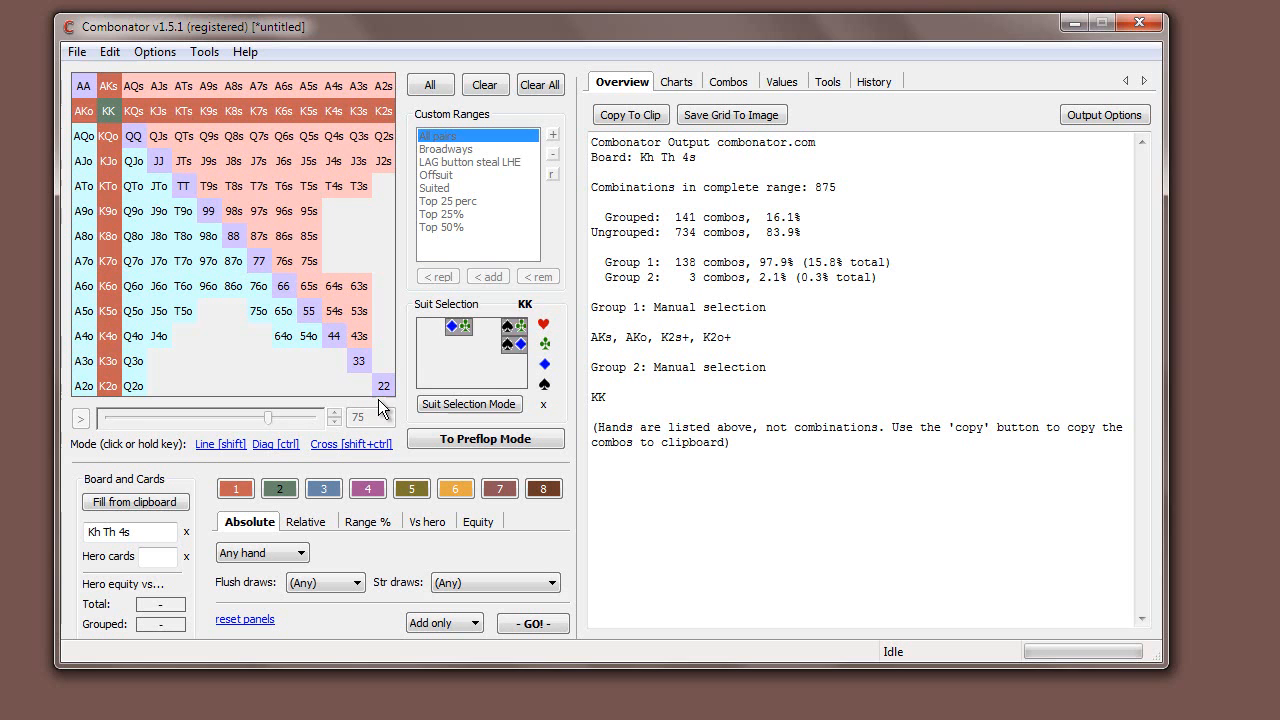
click(336, 336)
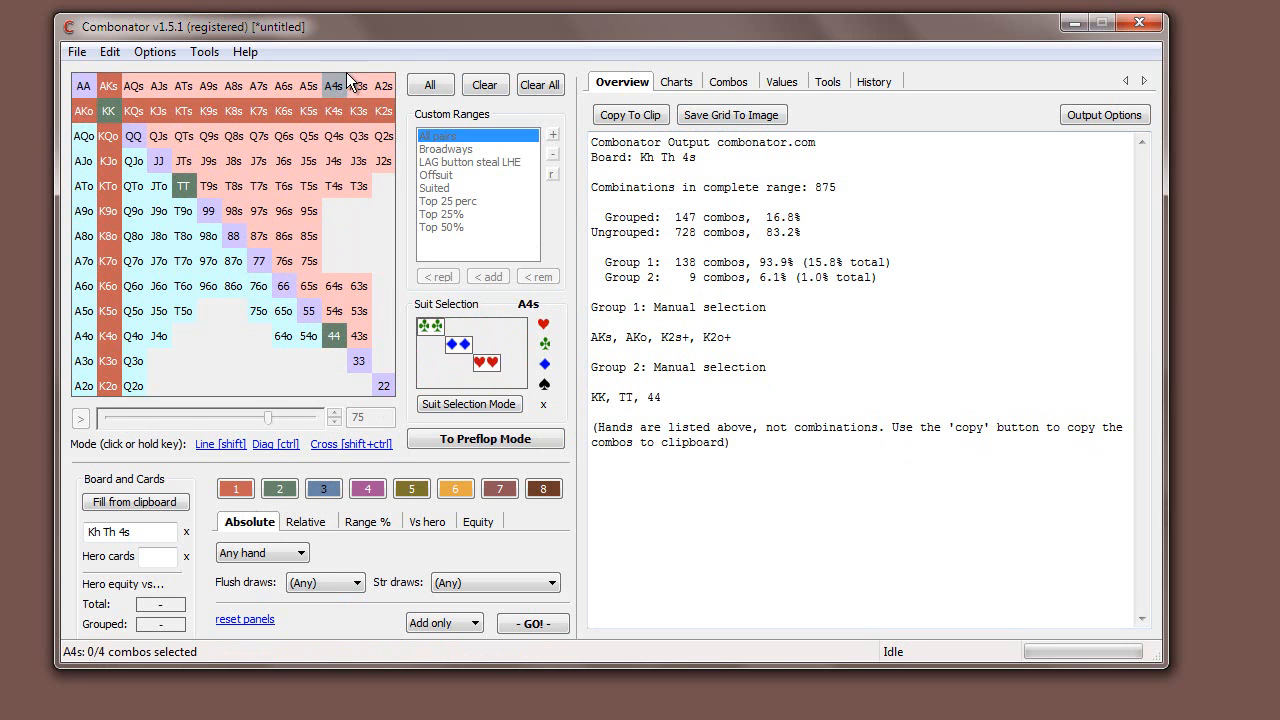
Put AQs–A2s and AQo–A2o in a third group, keeping AKs and AKo in group 1.
click(84, 386)
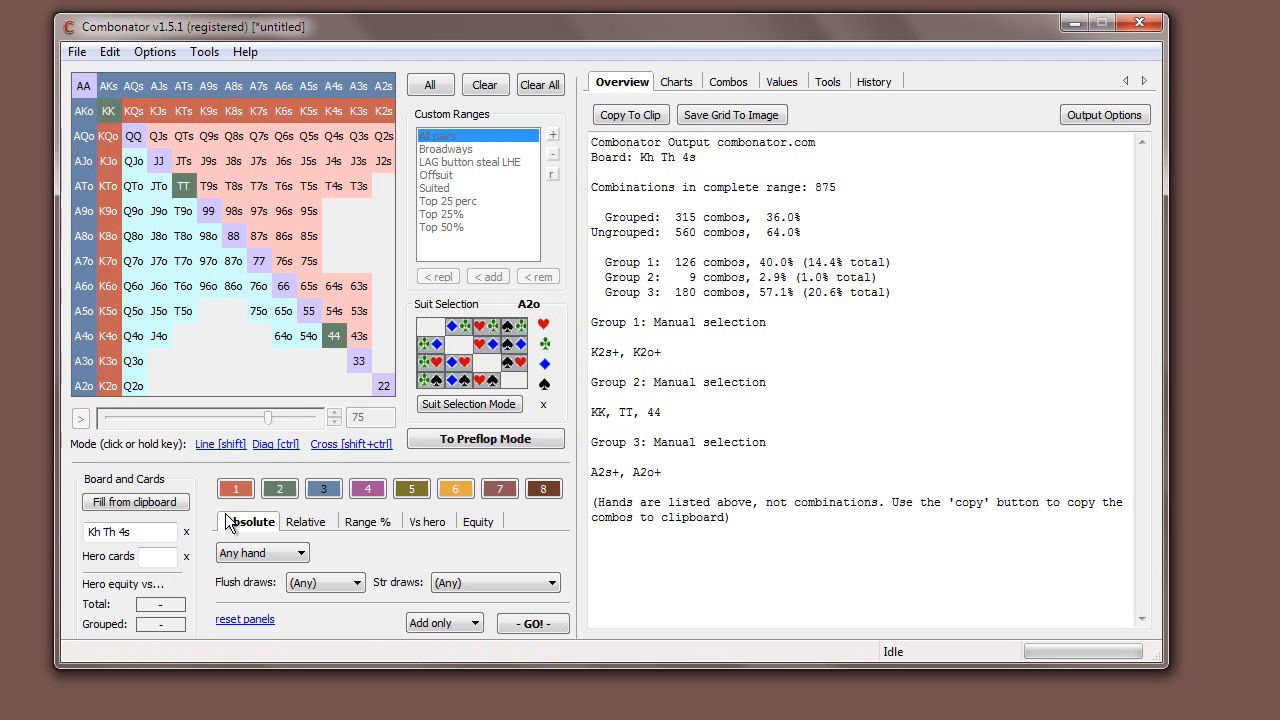
click(84, 112)
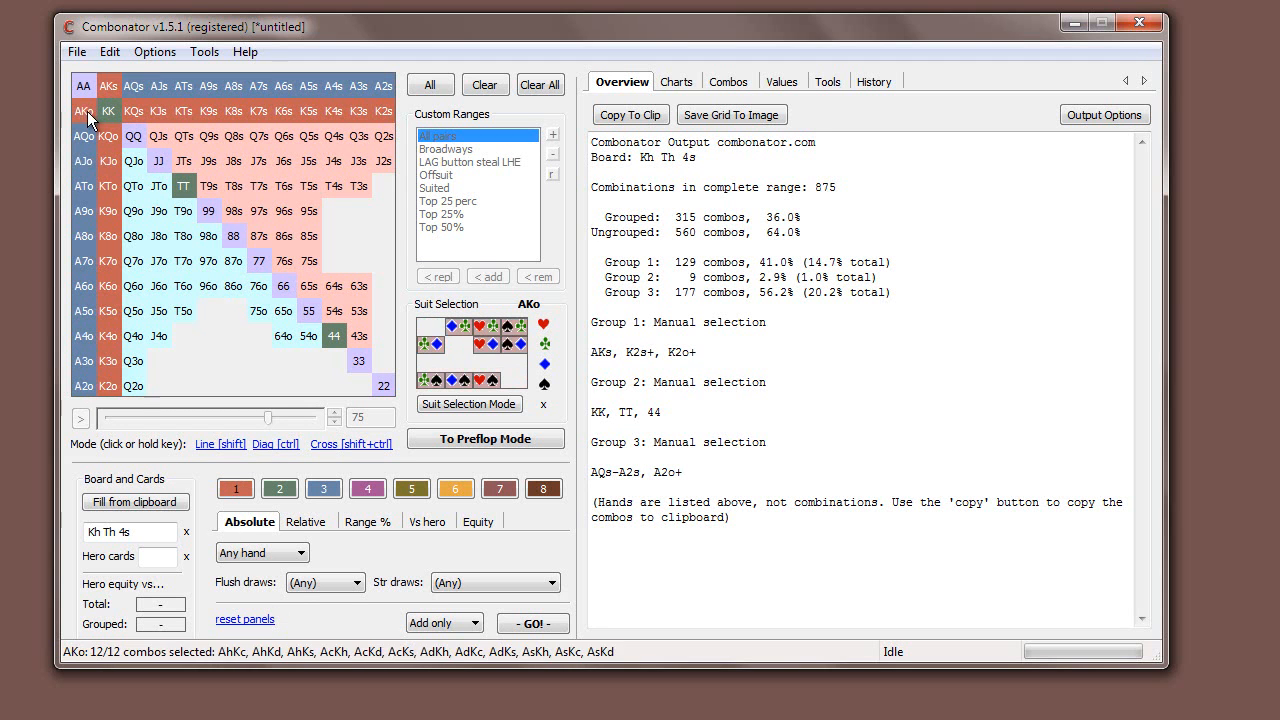
click(84, 110)
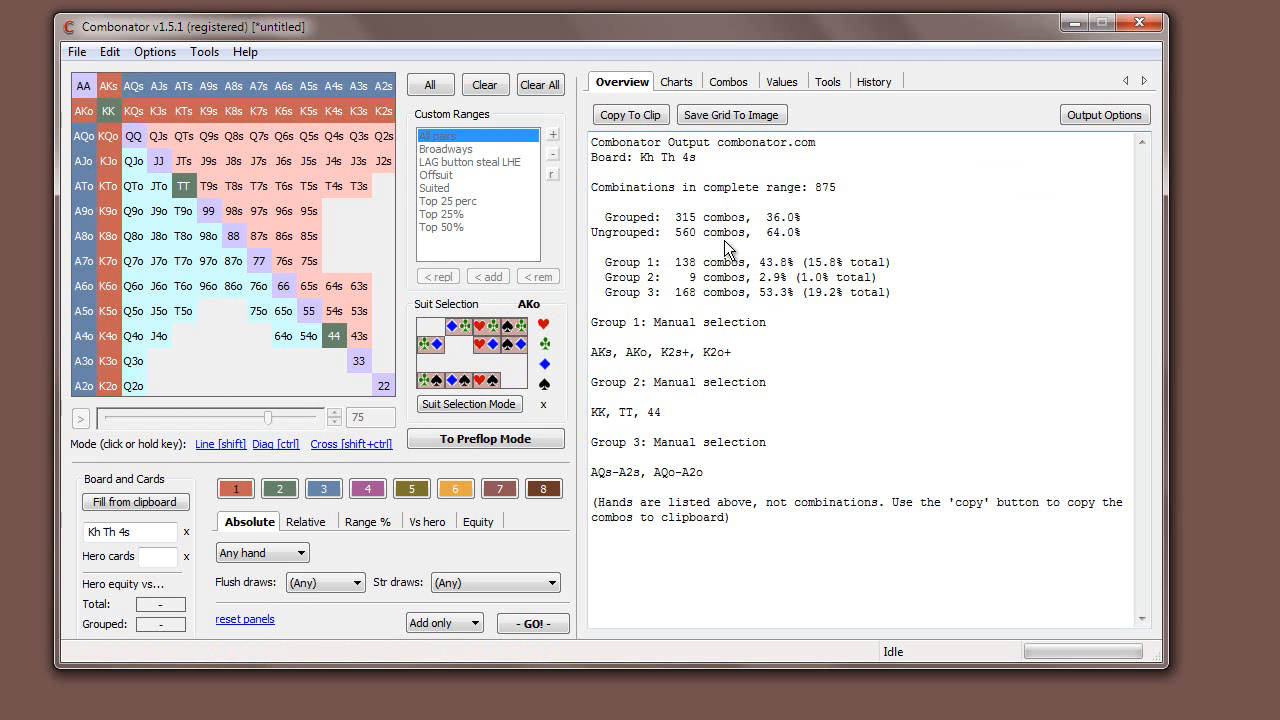
mouse_move(752, 58)
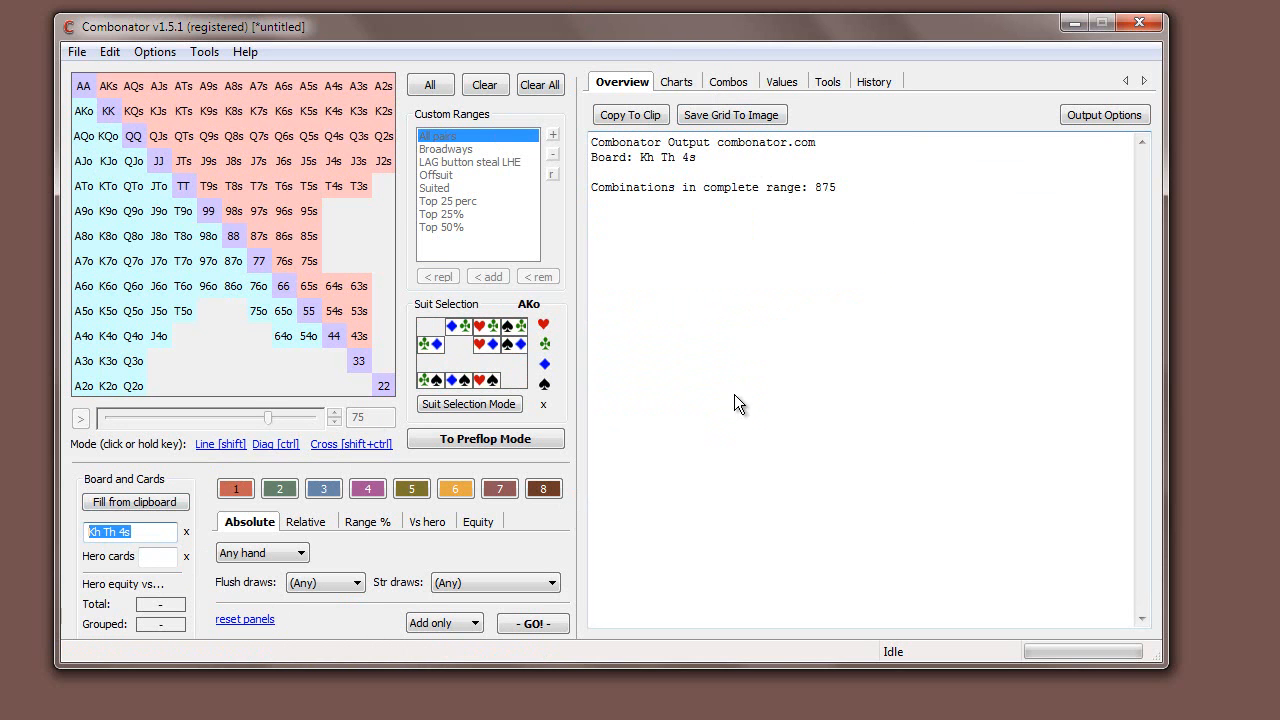
mouse_move(728, 368)
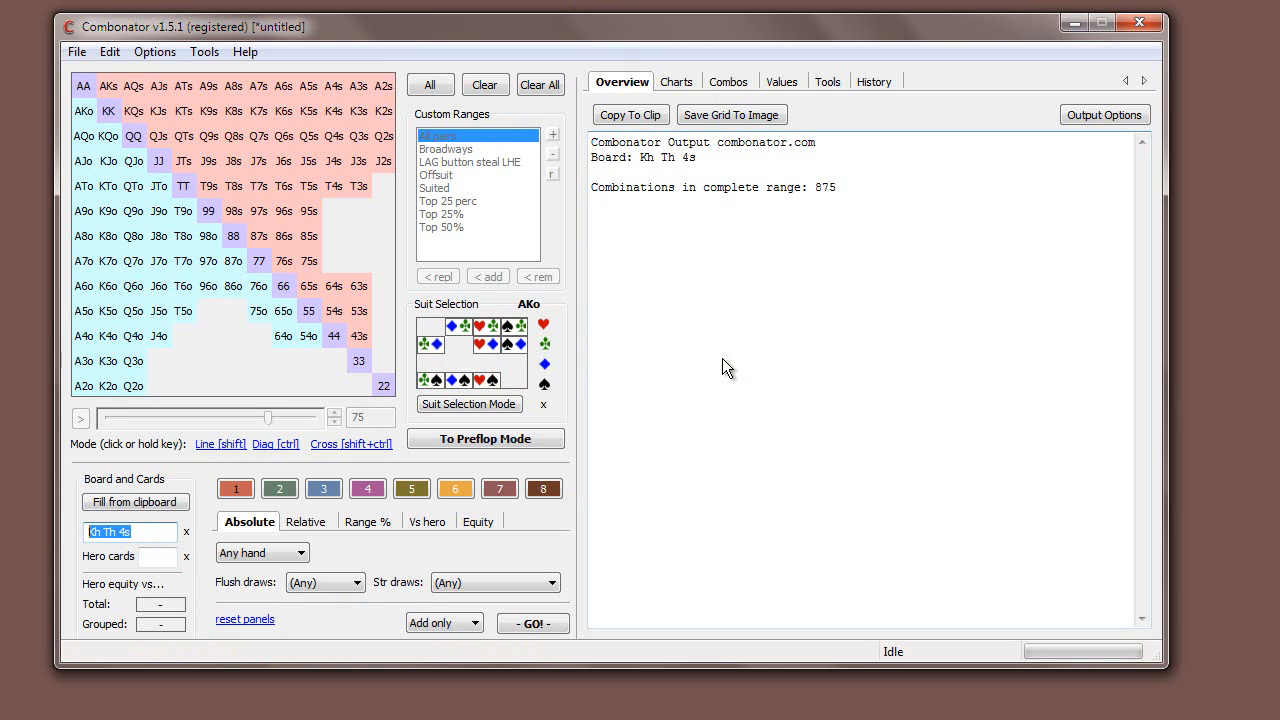
Set the board to Kd Td 4d via KT4, giving 876 combinations.
text(KT4)
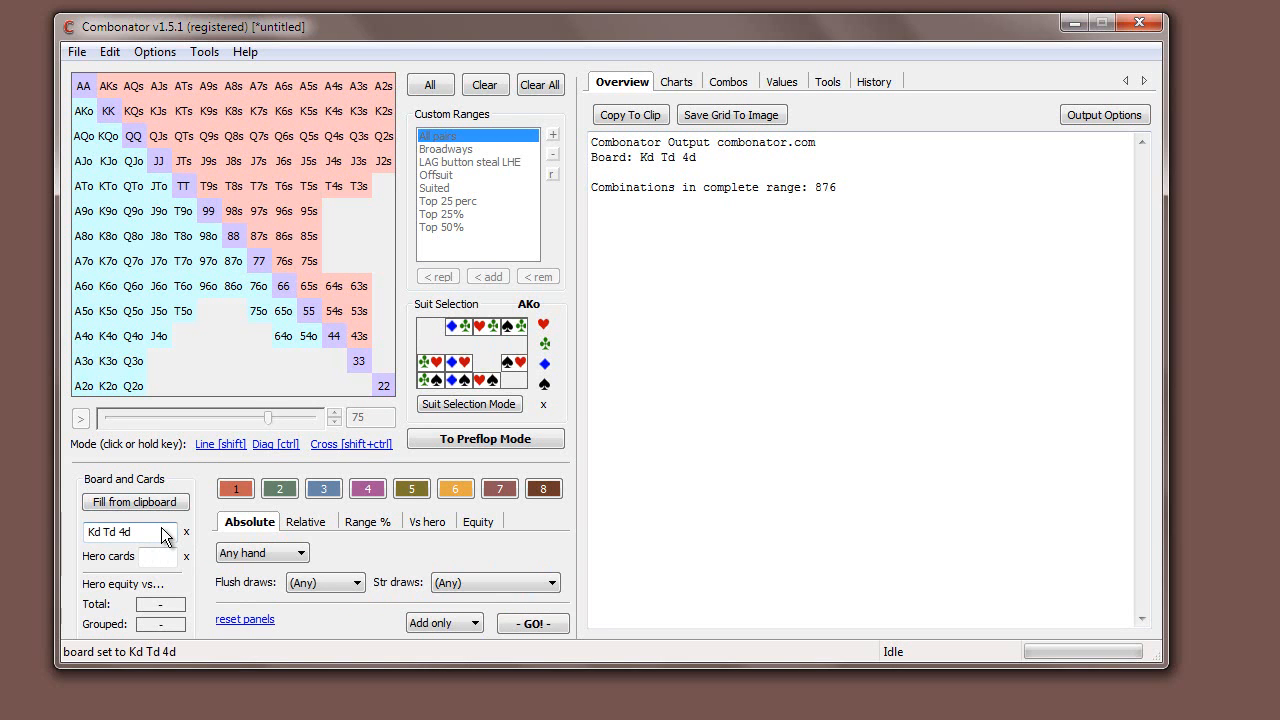
mouse_move(136, 500)
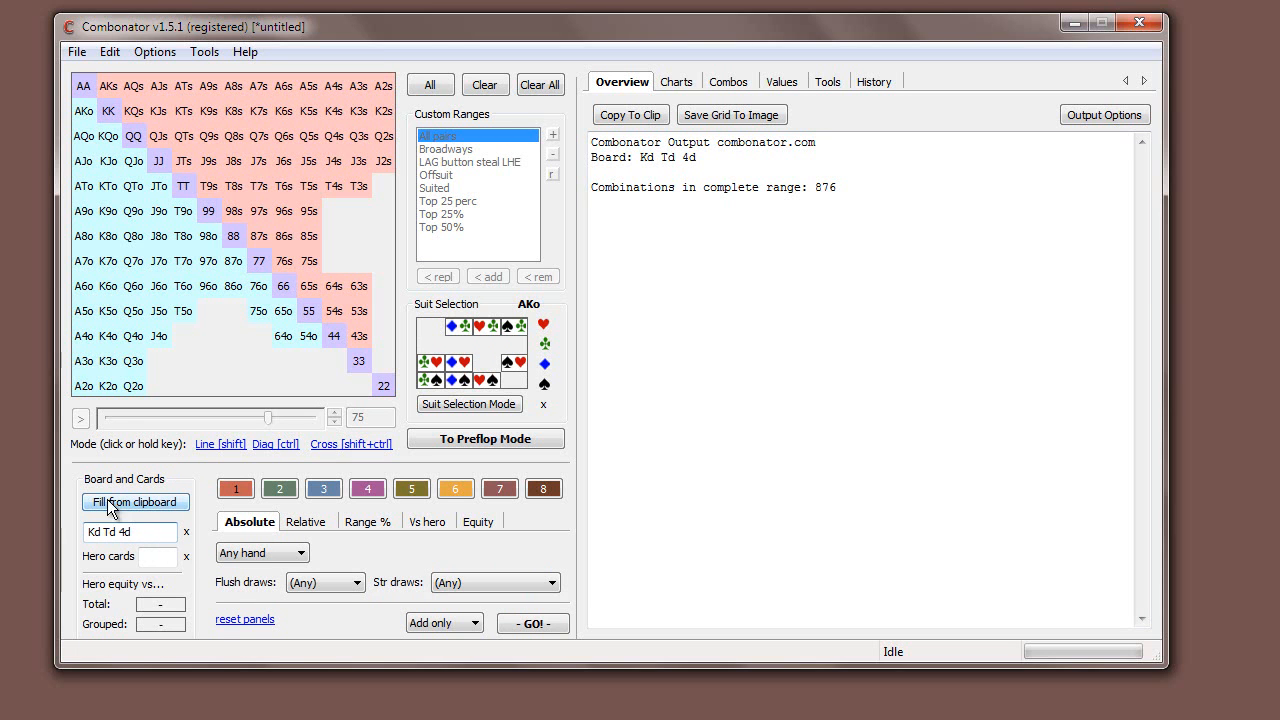
mouse_move(156, 582)
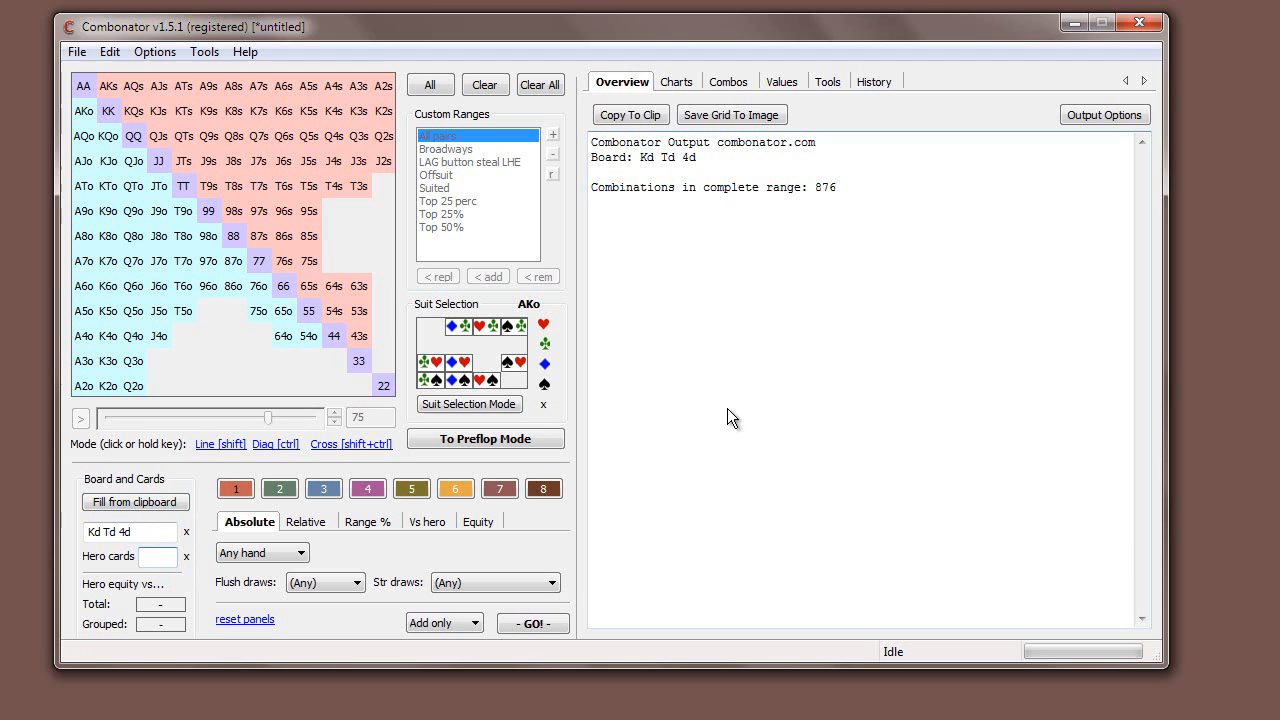
mouse_move(498, 212)
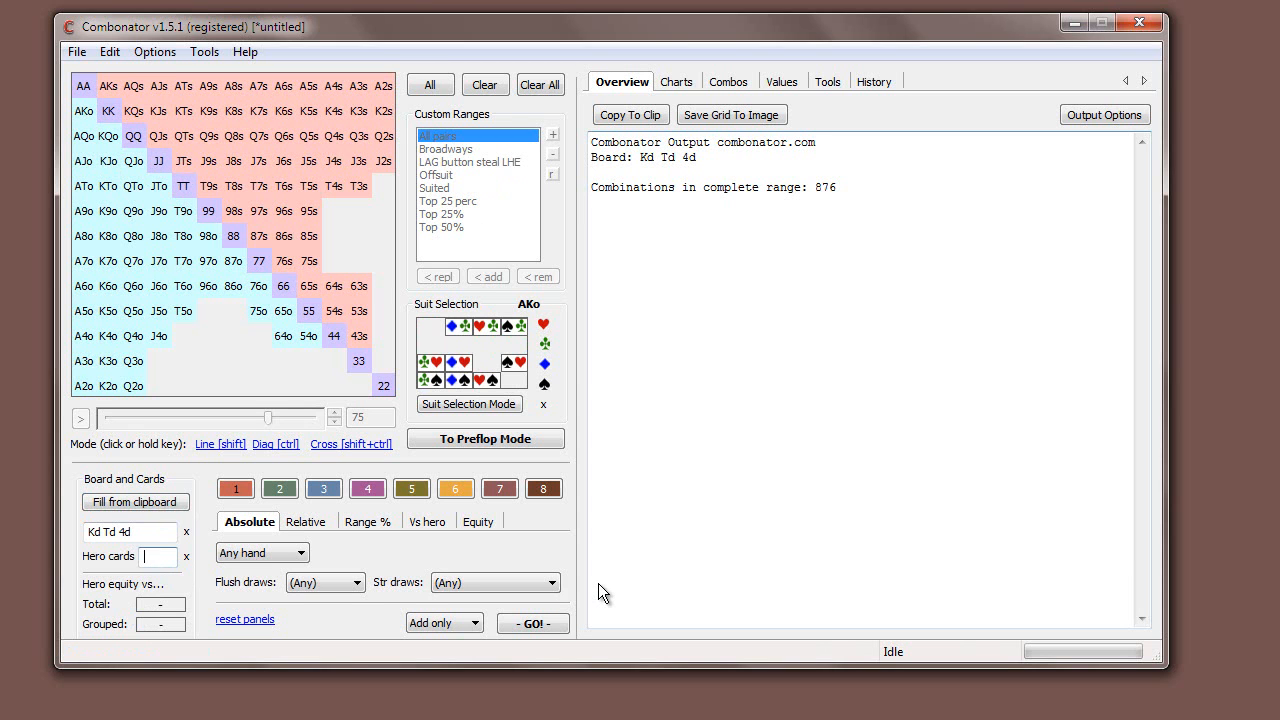
Enter hero cards Ac Ts, showing about 60% equity against 790 combinations.
text(Ac Ts)
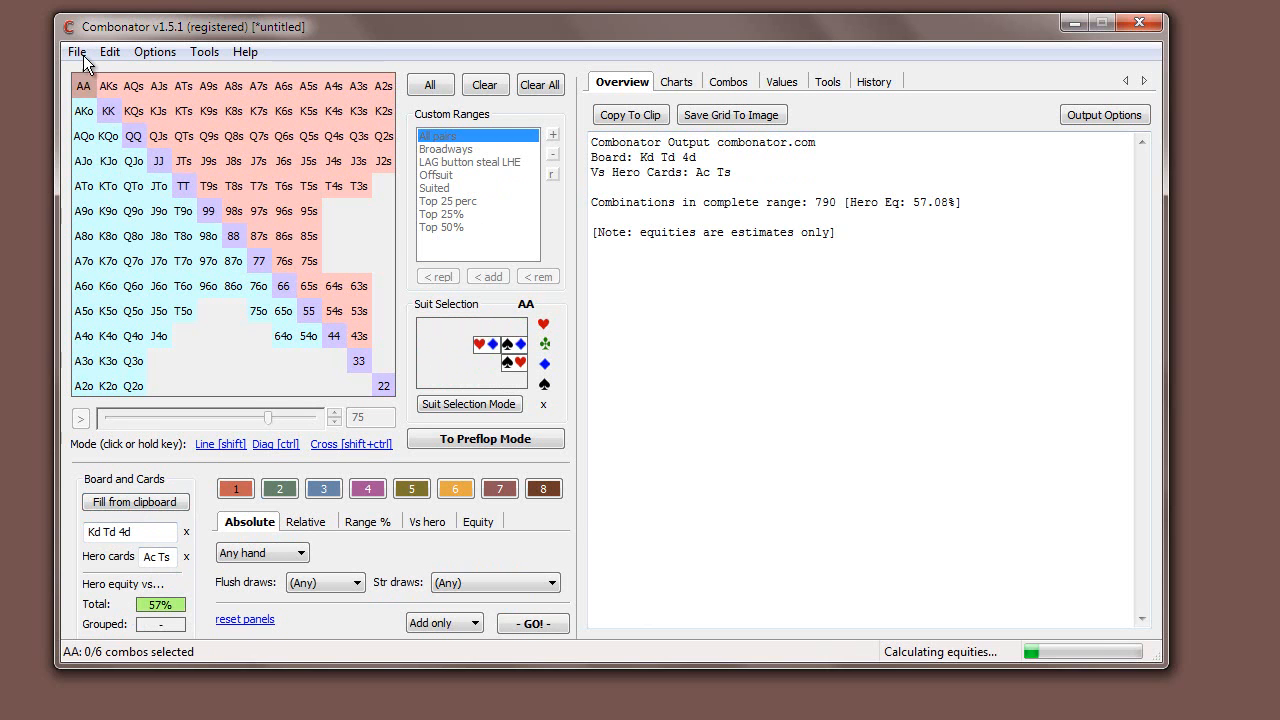
click(184, 184)
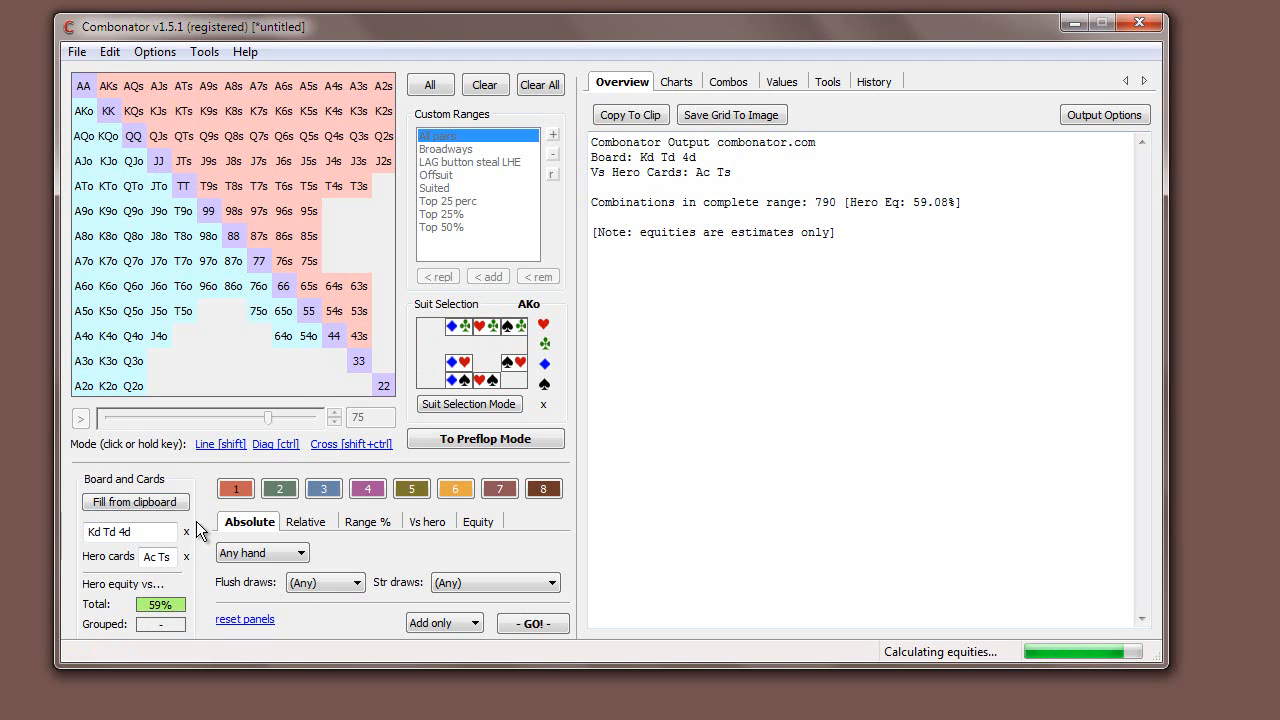
mouse_move(778, 356)
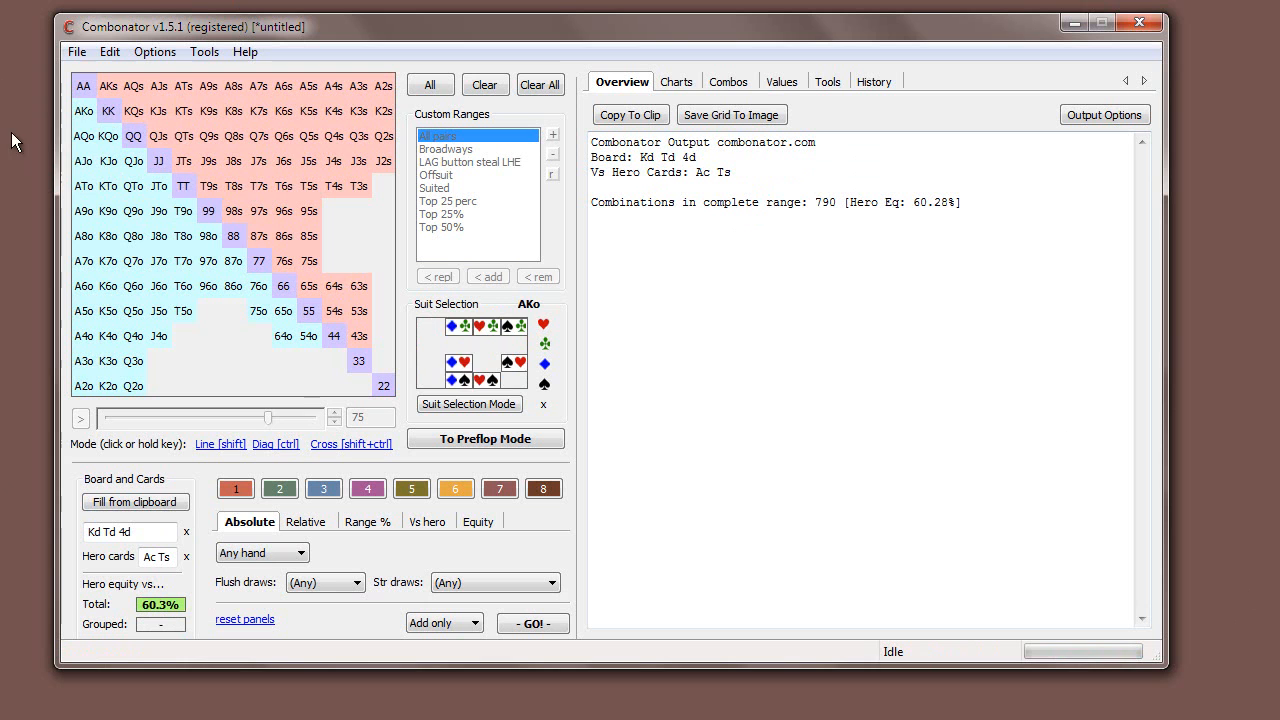
mouse_move(170, 72)
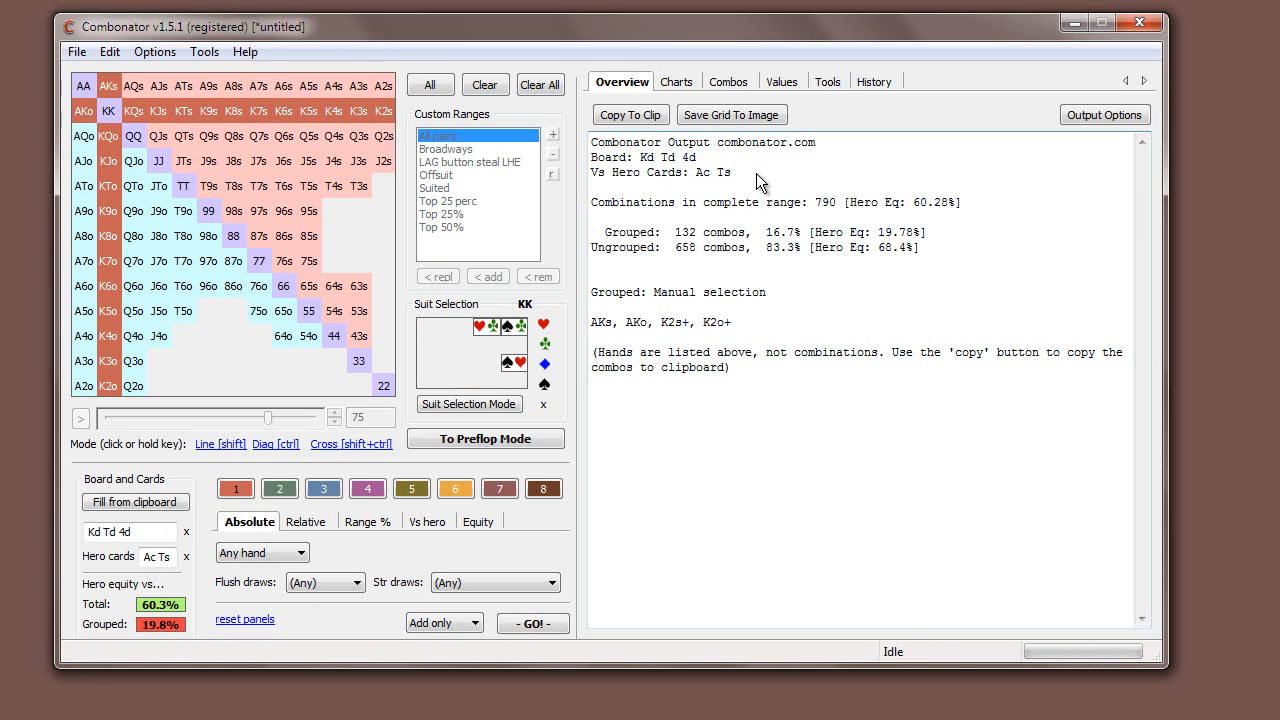
mouse_move(880, 244)
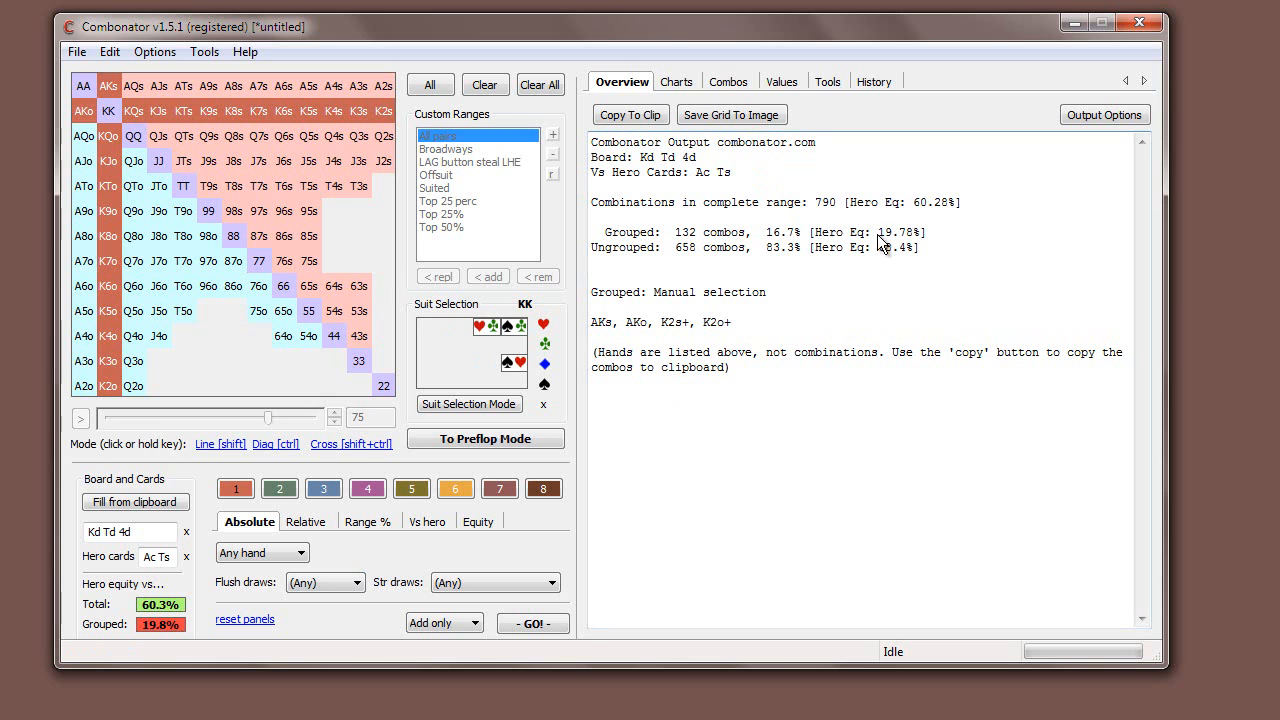
mouse_move(804, 198)
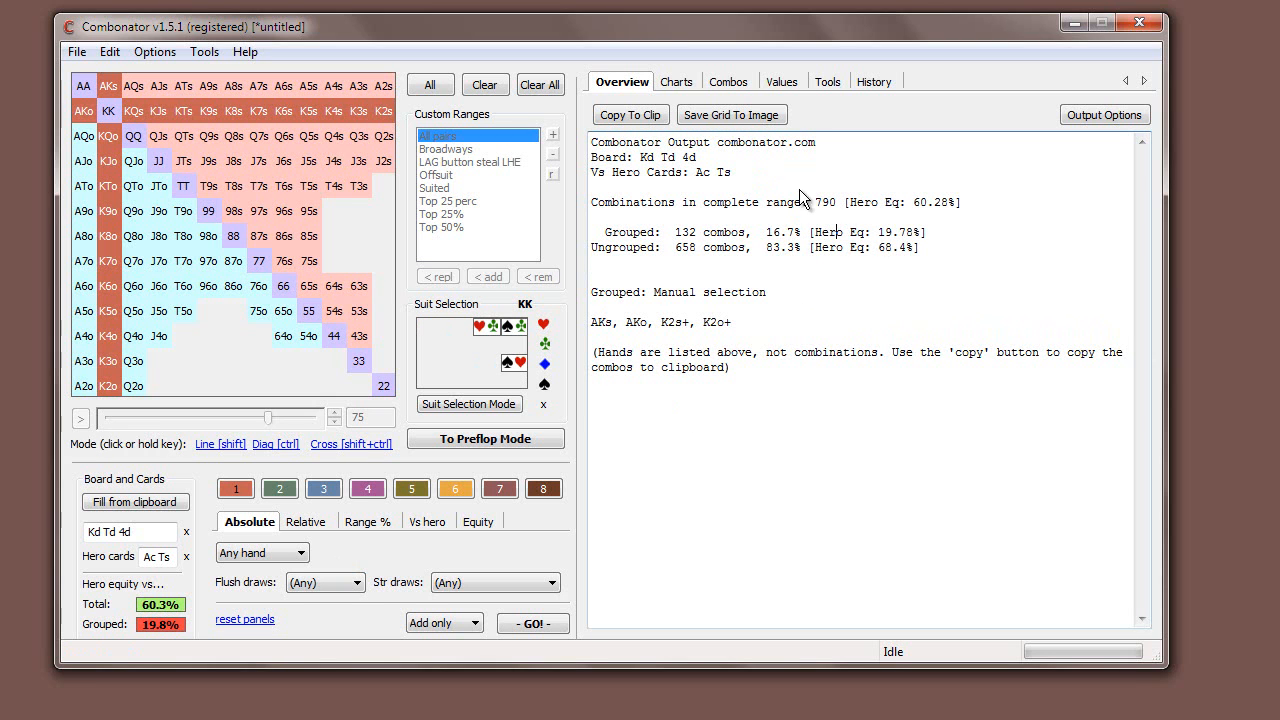
Make a second group of KK and TT–44 (37 combos), hero equity 60.48% against it.
double_click(930, 202)
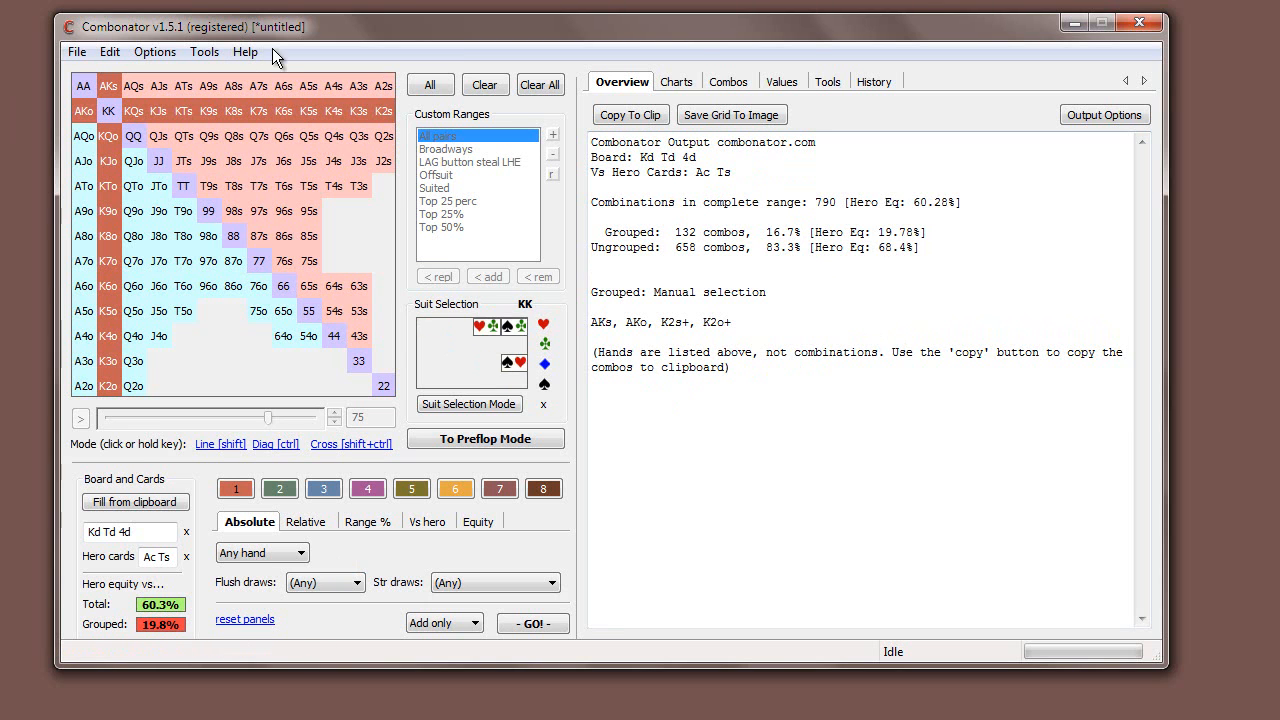
mouse_move(892, 210)
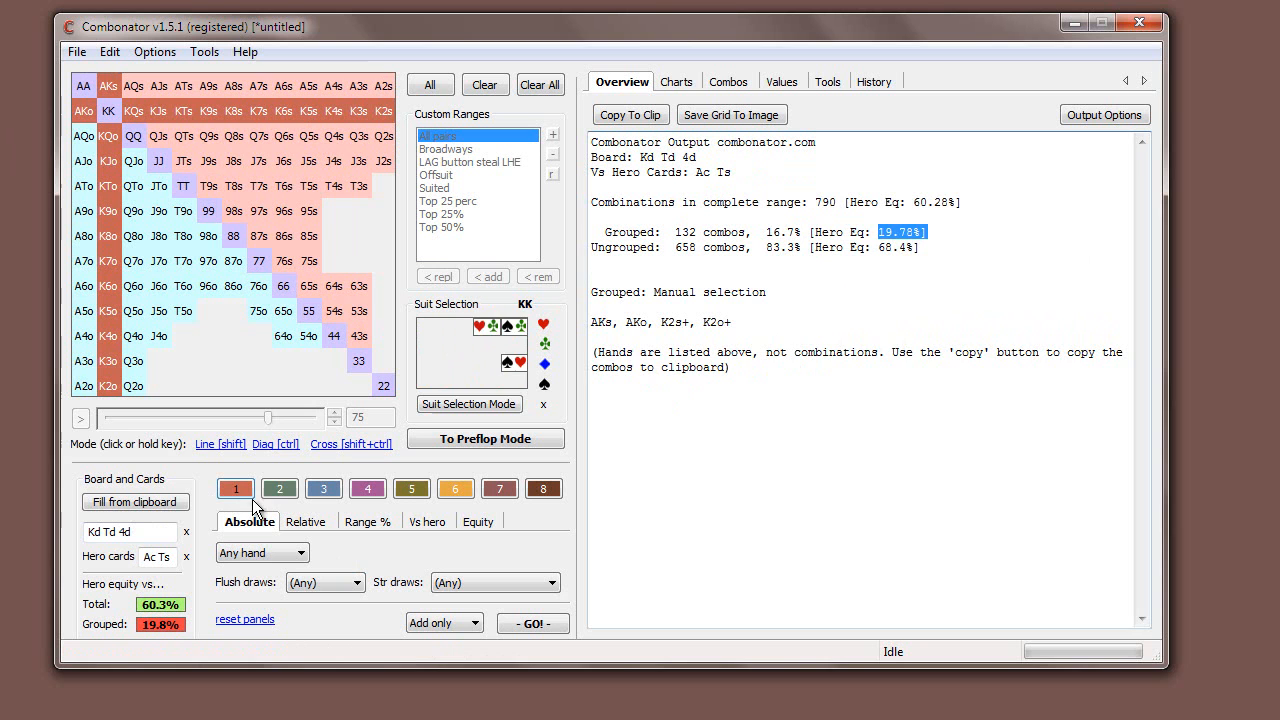
click(184, 188)
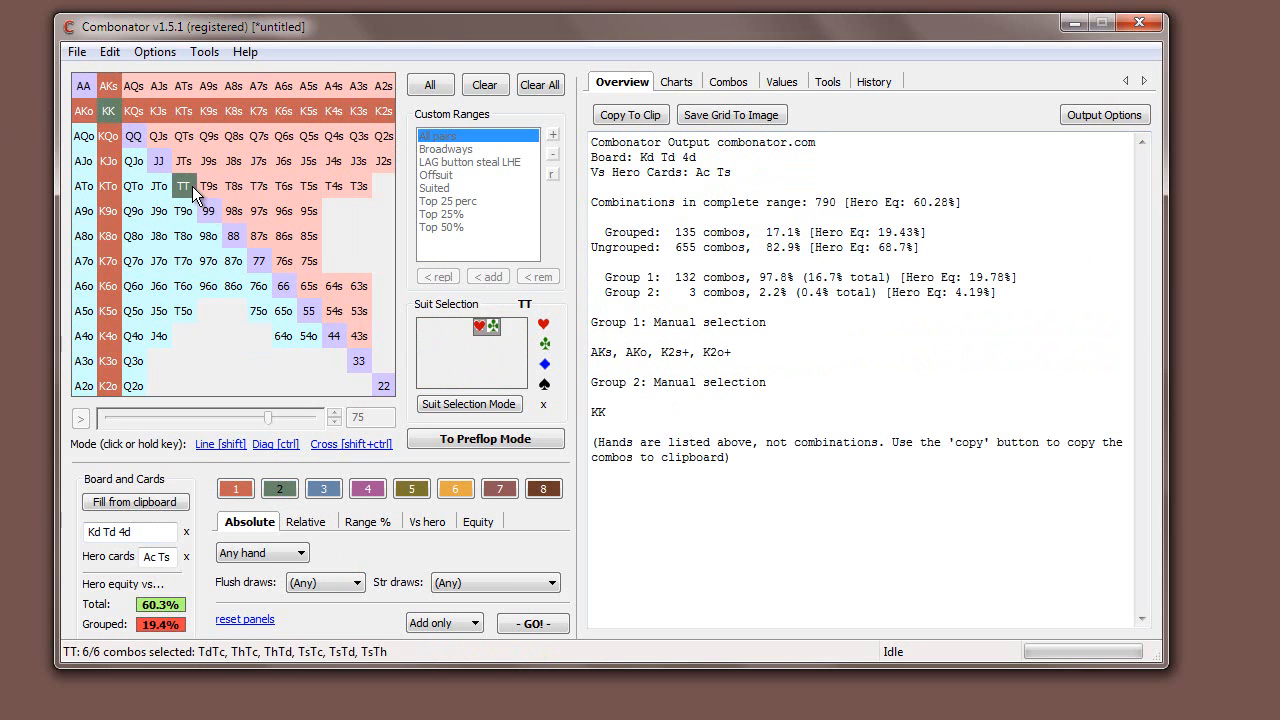
click(334, 336)
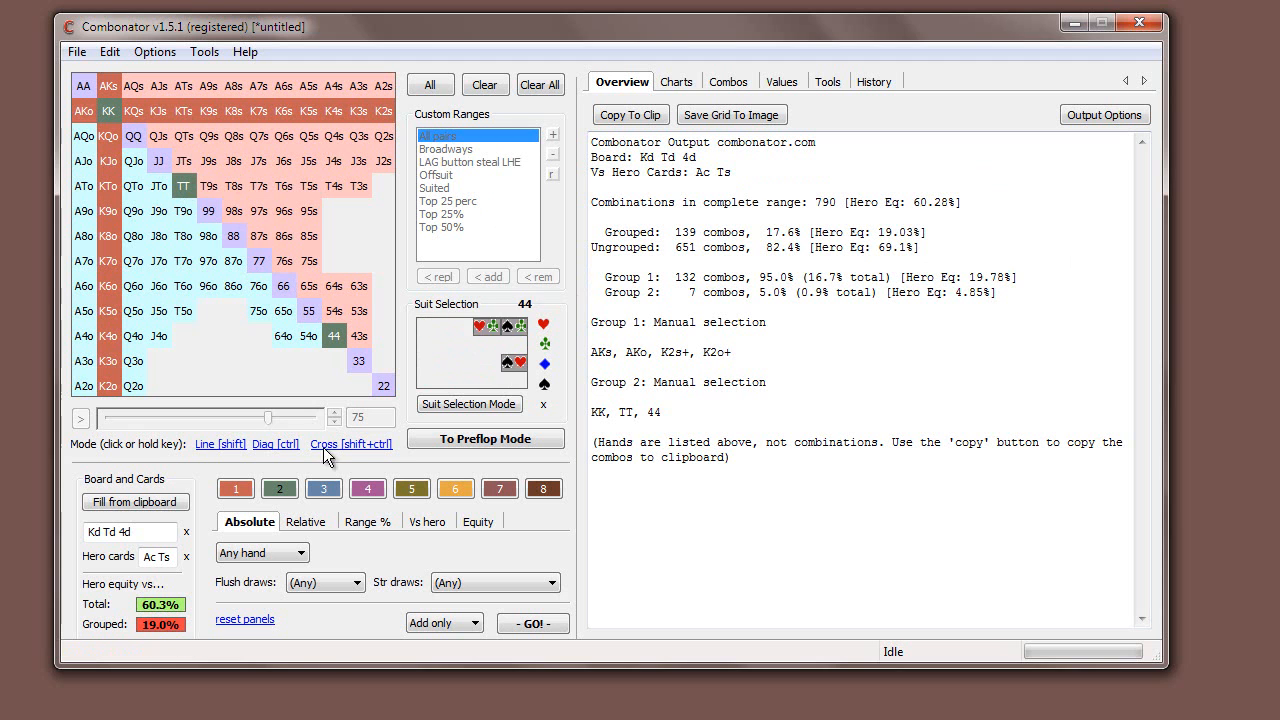
click(260, 260)
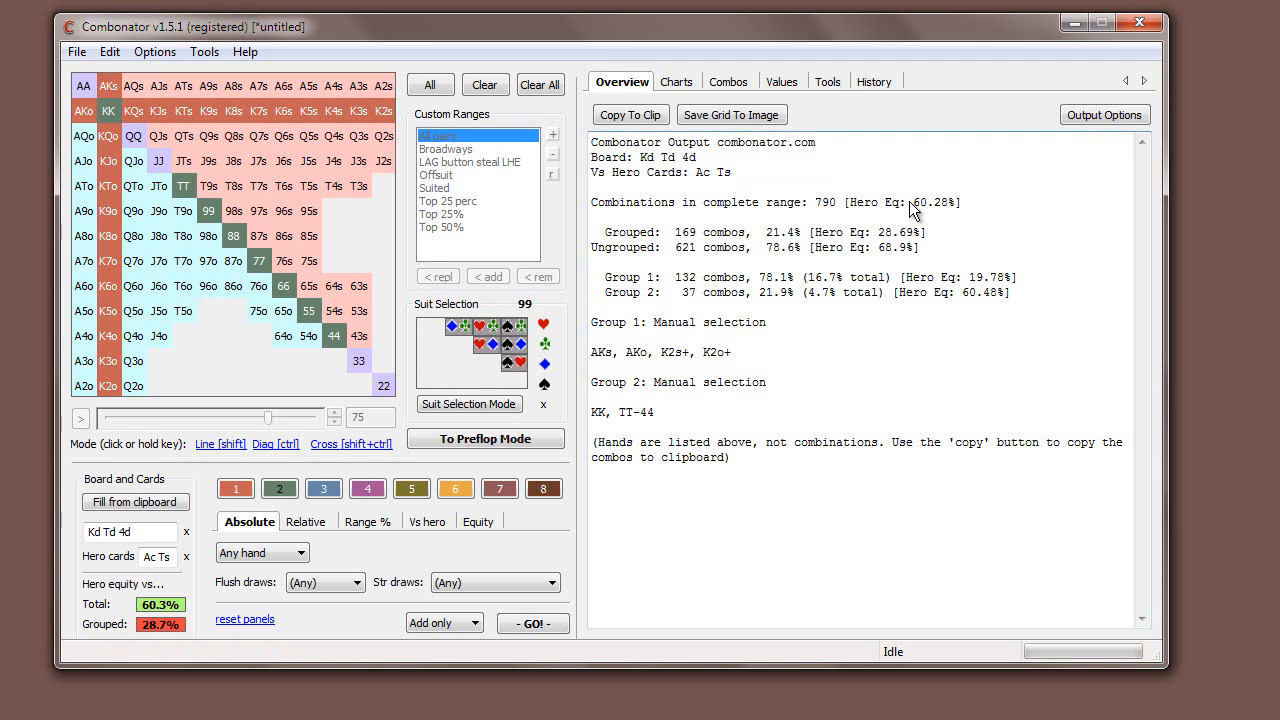
mouse_move(490, 136)
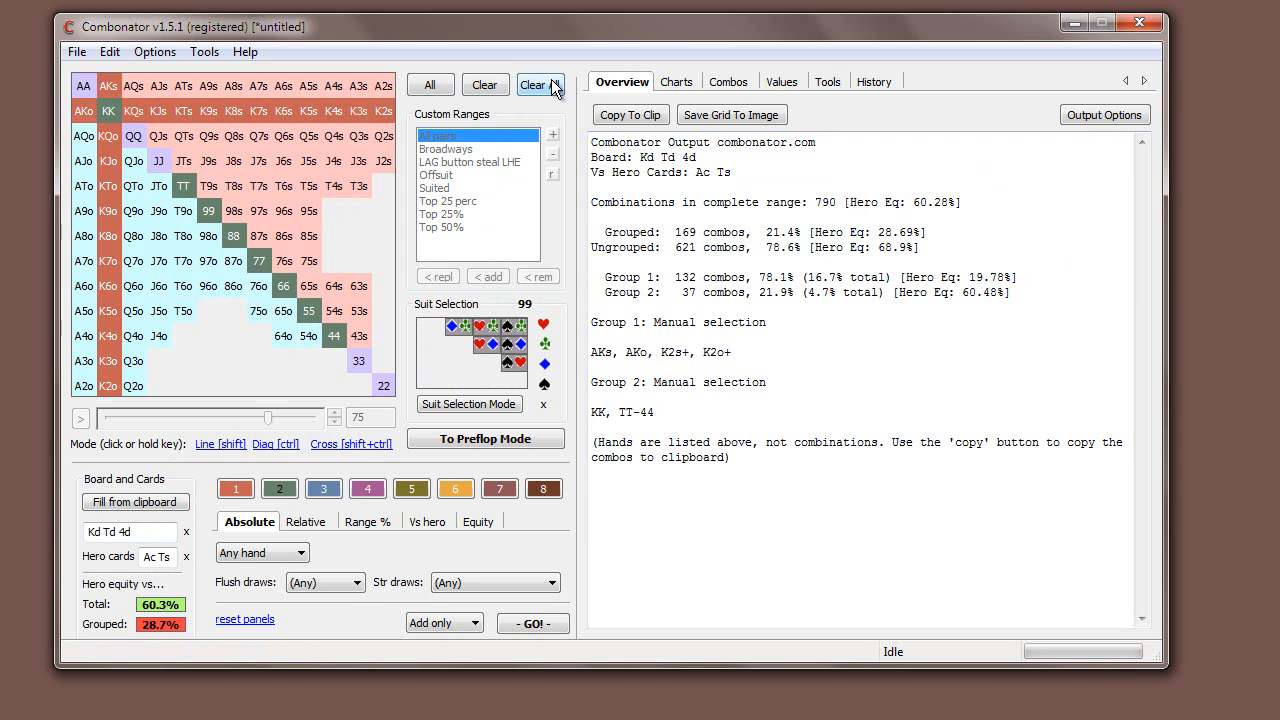
Clear all groups, board and hero cards, then copy a recent hand from Hold'em Manager.
click(540, 84)
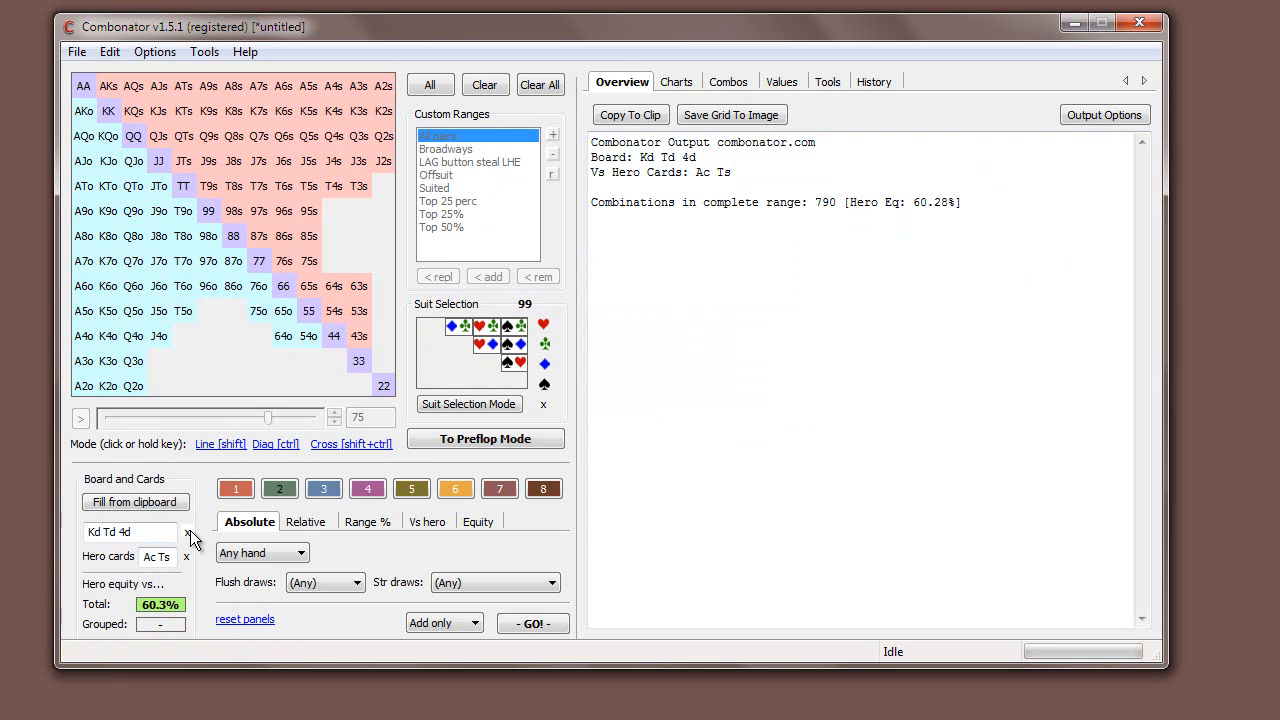
click(186, 532)
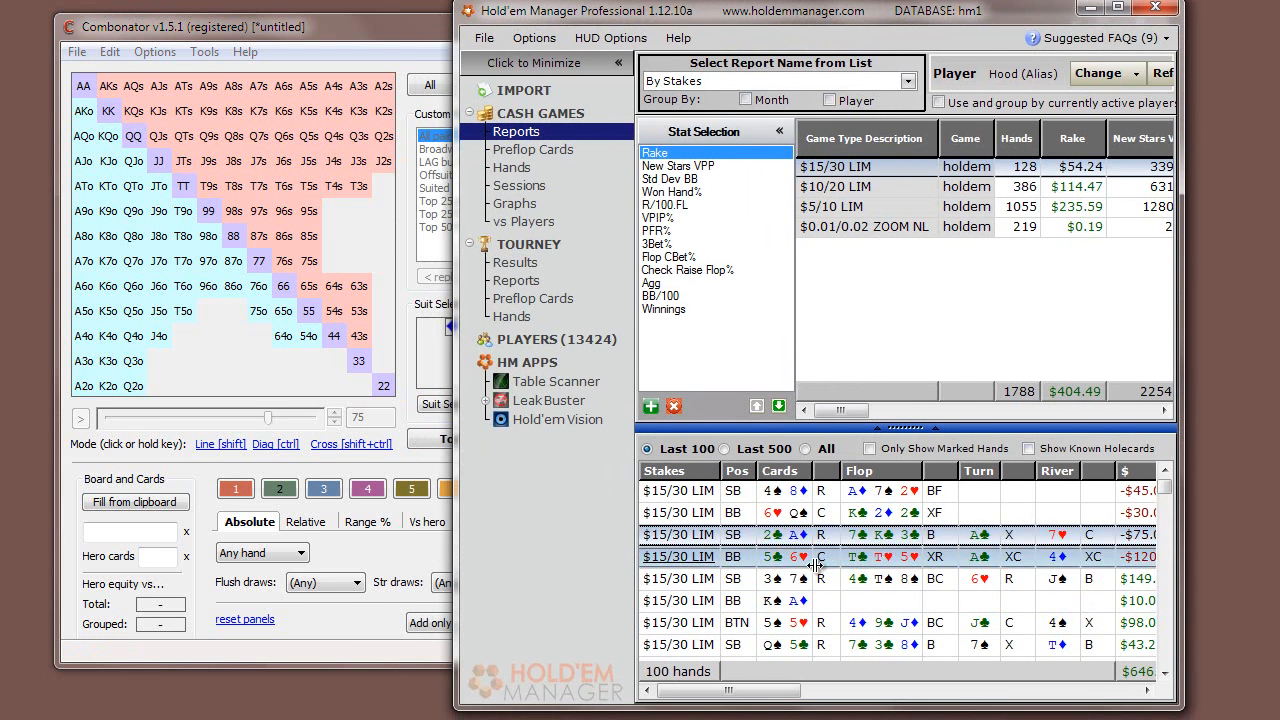
click(880, 534)
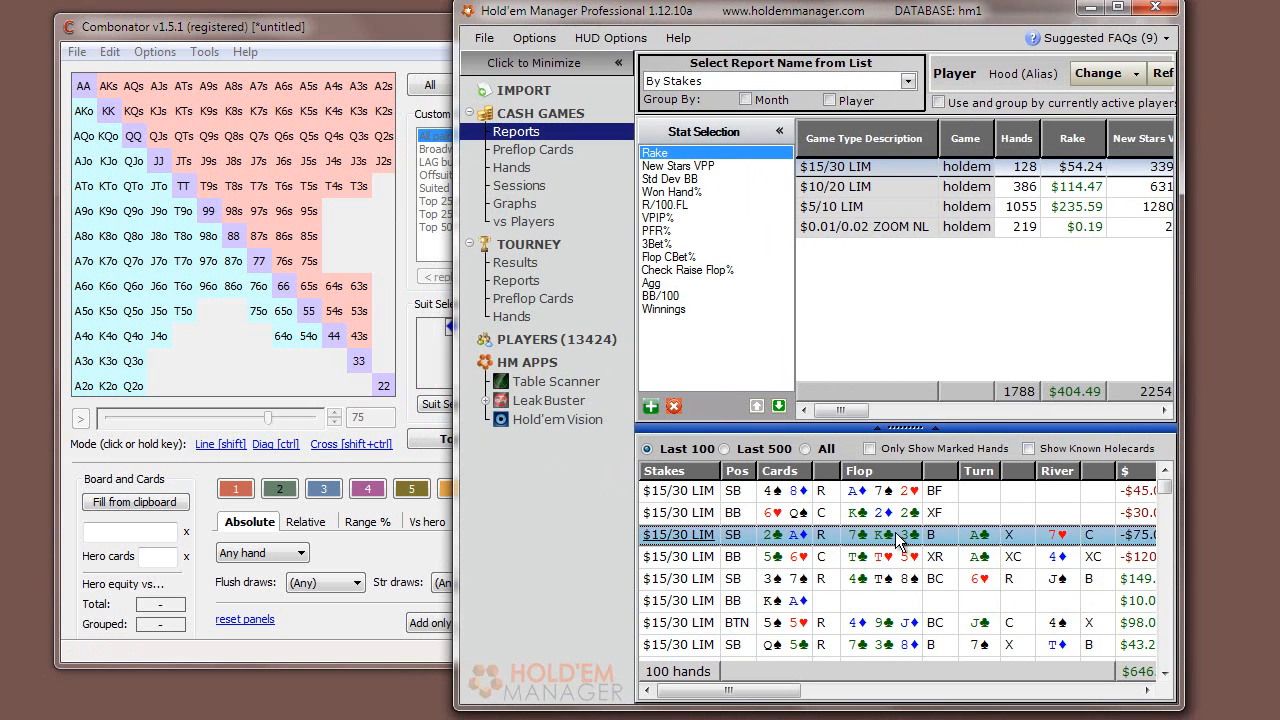
right_click(900, 534)
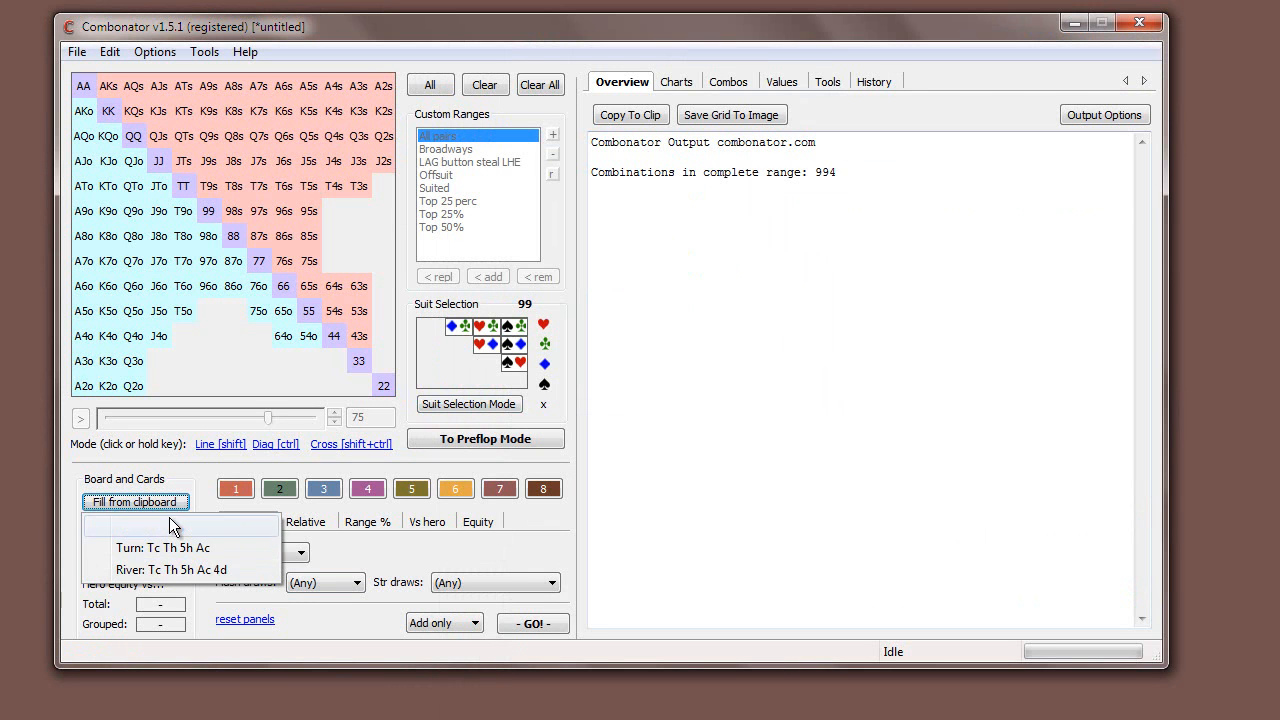
mouse_move(180, 548)
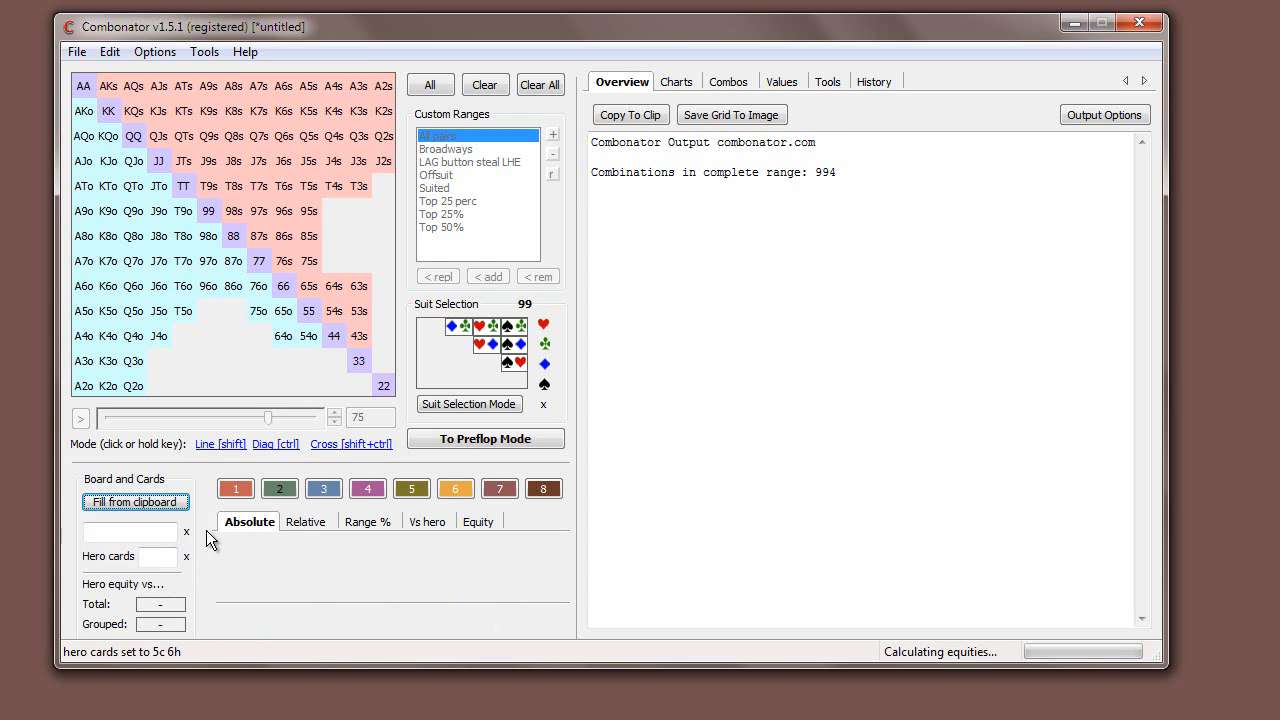
Fill board Tc Th 5h Ac 4d and hero 5c 6h from clipboard, showing 64.57% equity.
click(136, 500)
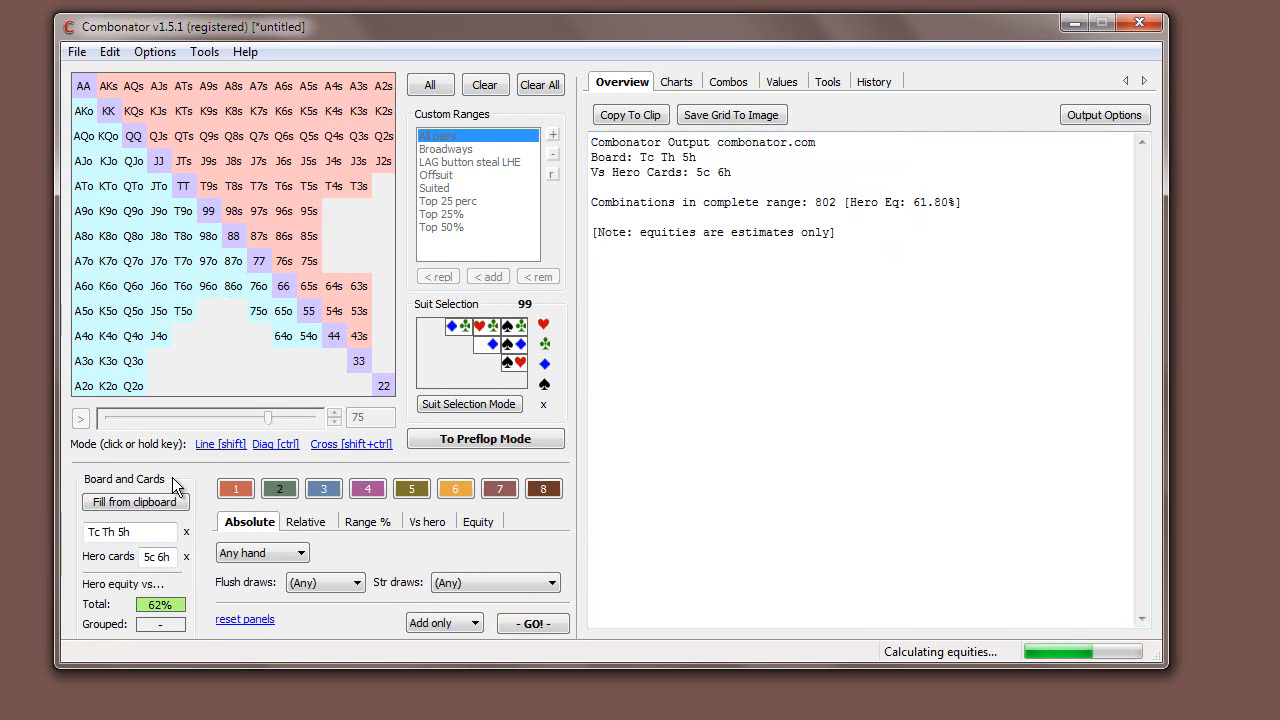
click(136, 500)
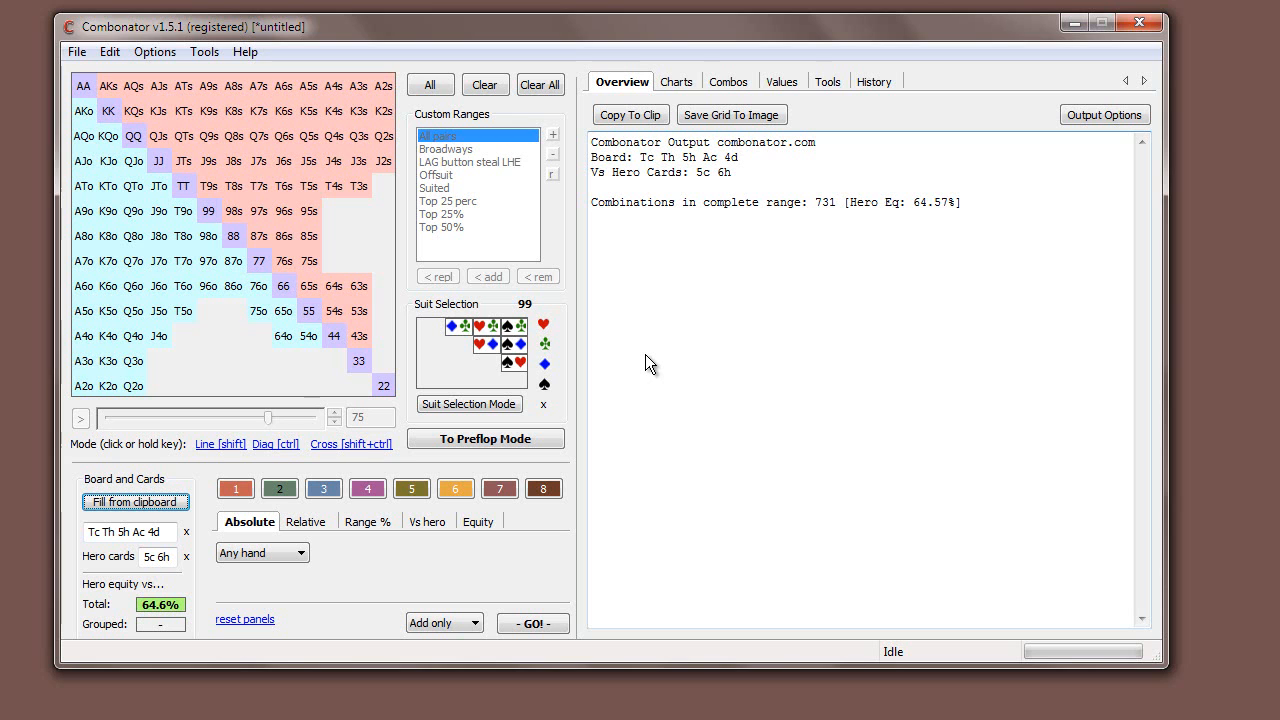
mouse_move(644, 364)
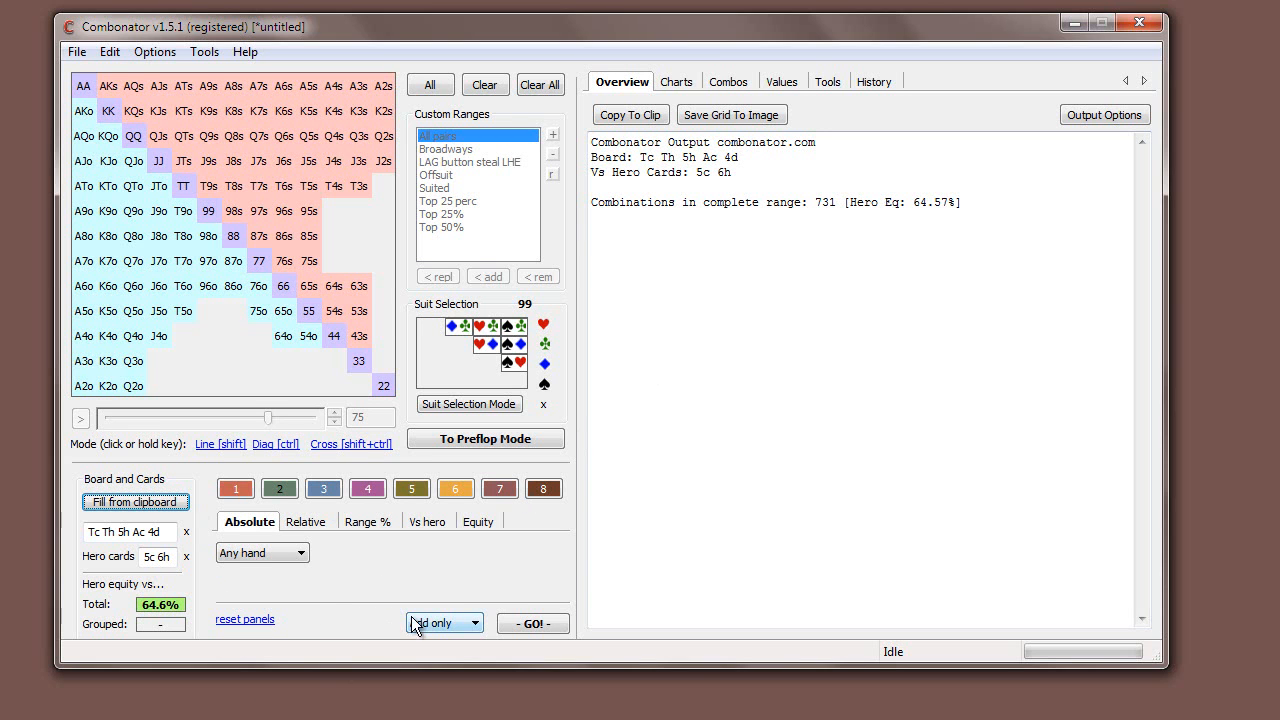
mouse_move(784, 628)
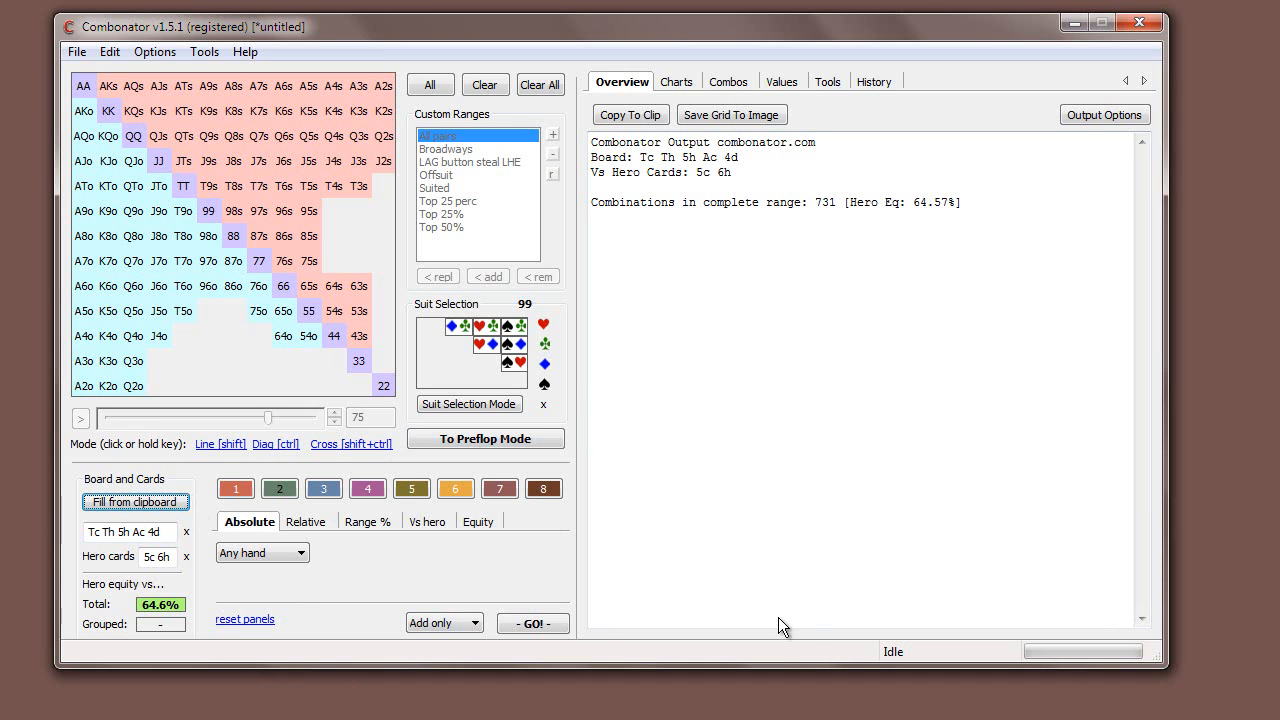
mouse_move(828, 168)
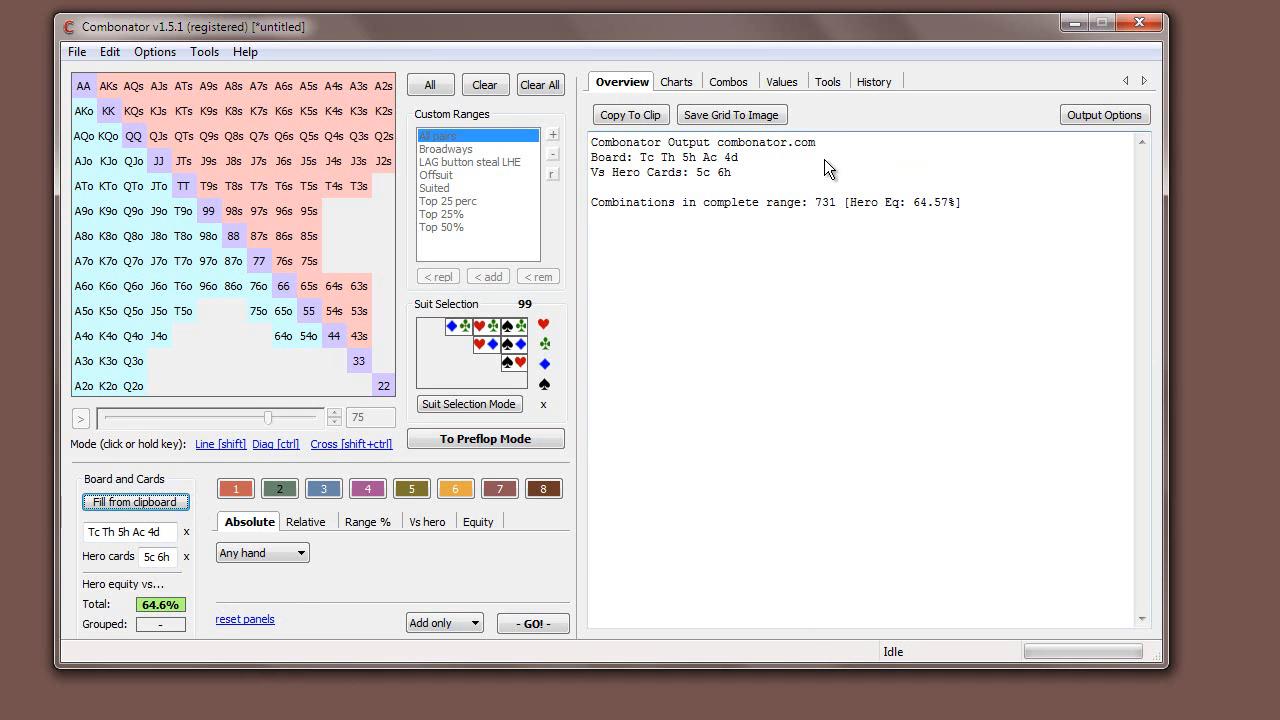
mouse_move(850, 372)
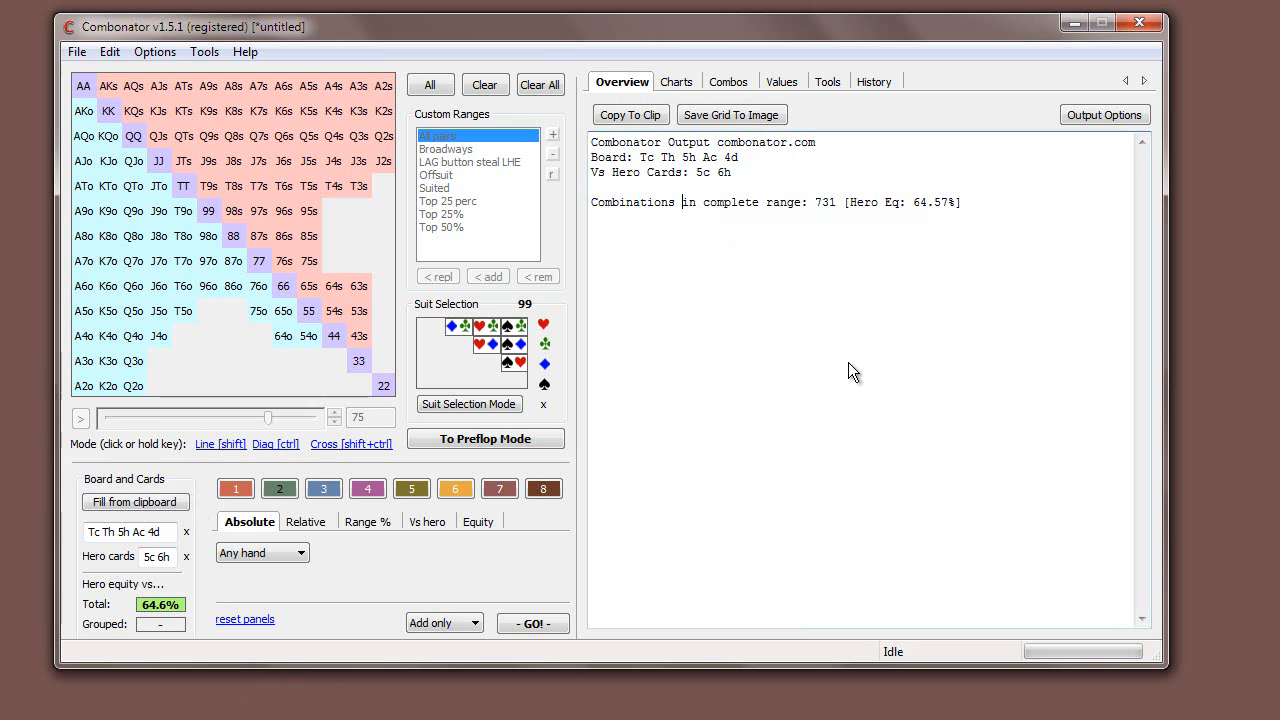